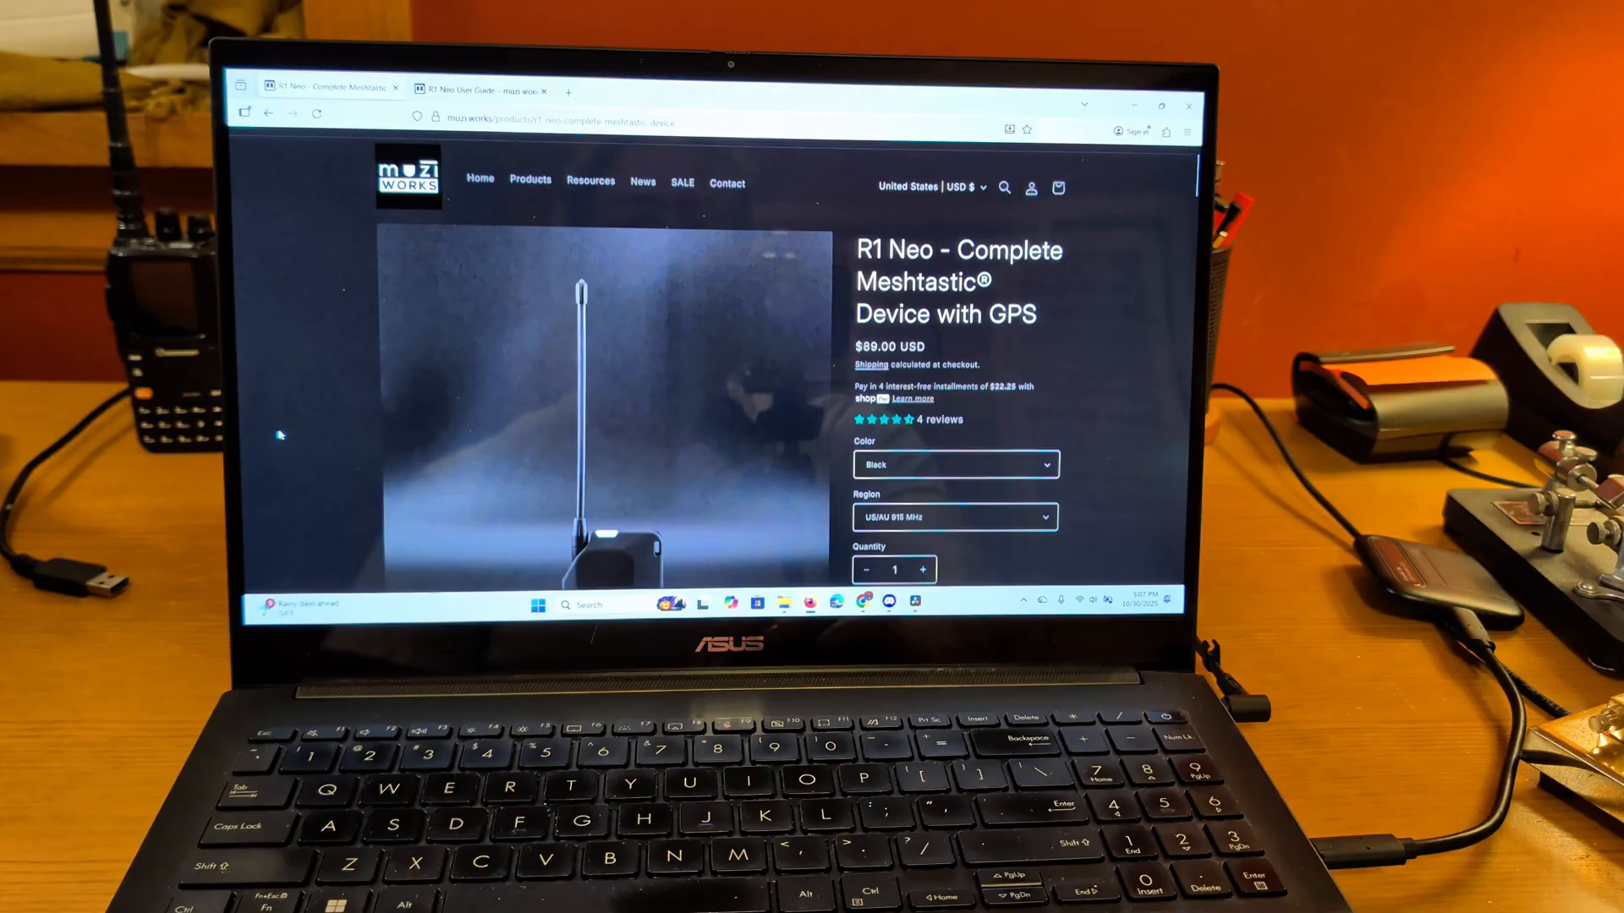
Choose the Red colour variant for the R1 Neo and keep the US/AU 915 MHz region
{"action": "scroll", "scroll_direction": "down", "scroll_amount": 3}
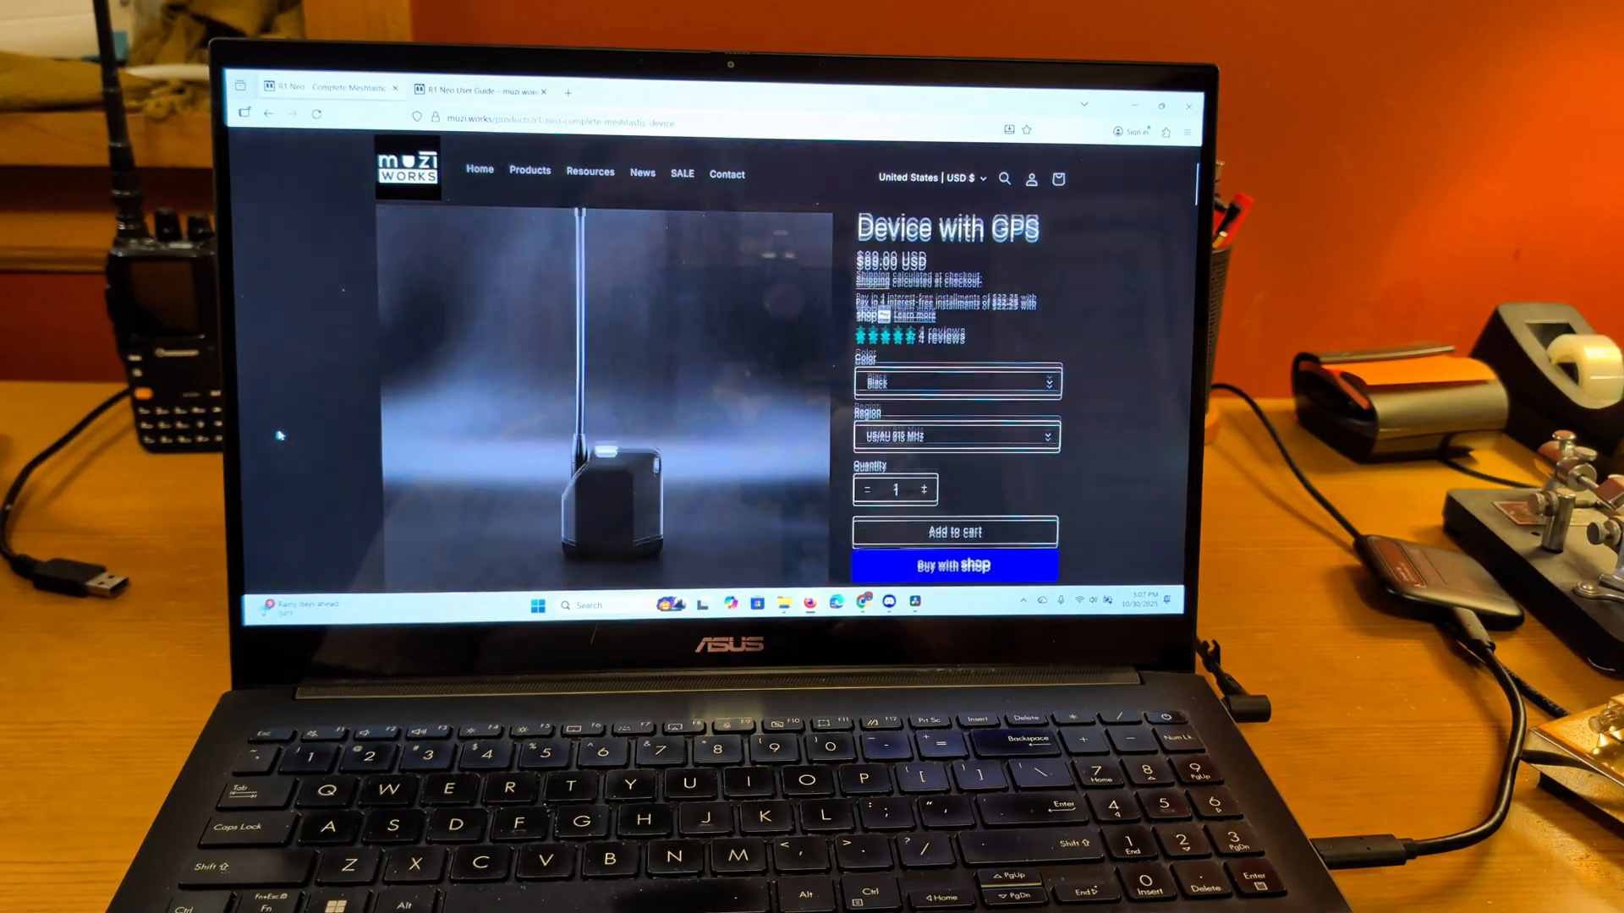
{"action": "scroll", "scroll_direction": "down", "scroll_amount": 3}
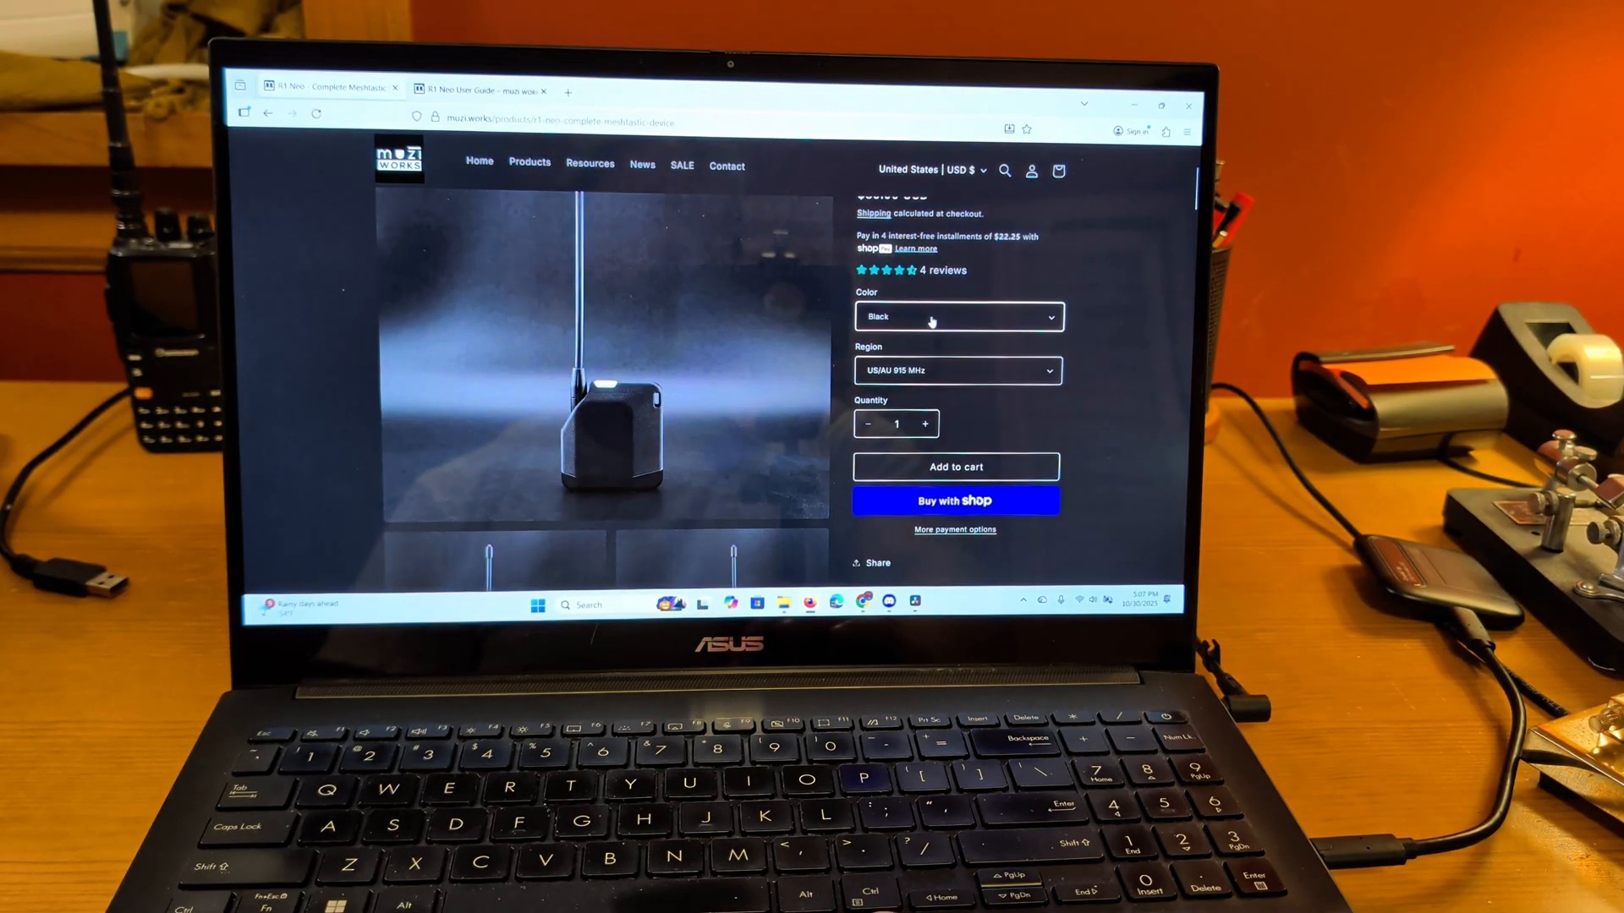
{"action": "left_click", "coordinate": [957, 318]}
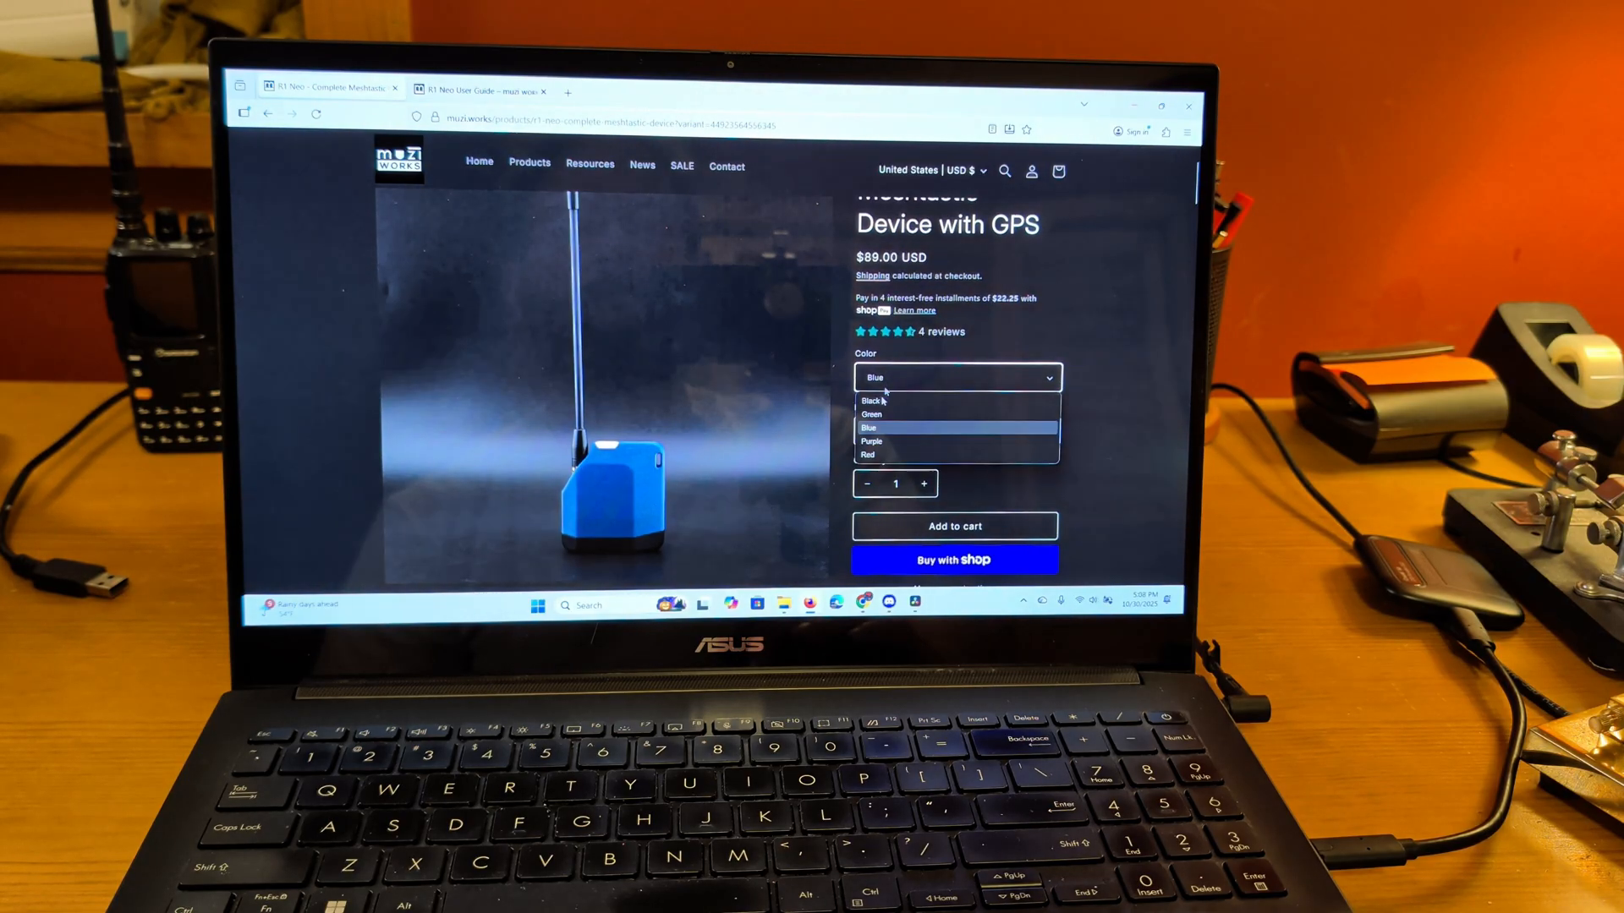
{"action": "left_click", "coordinate": [873, 442]}
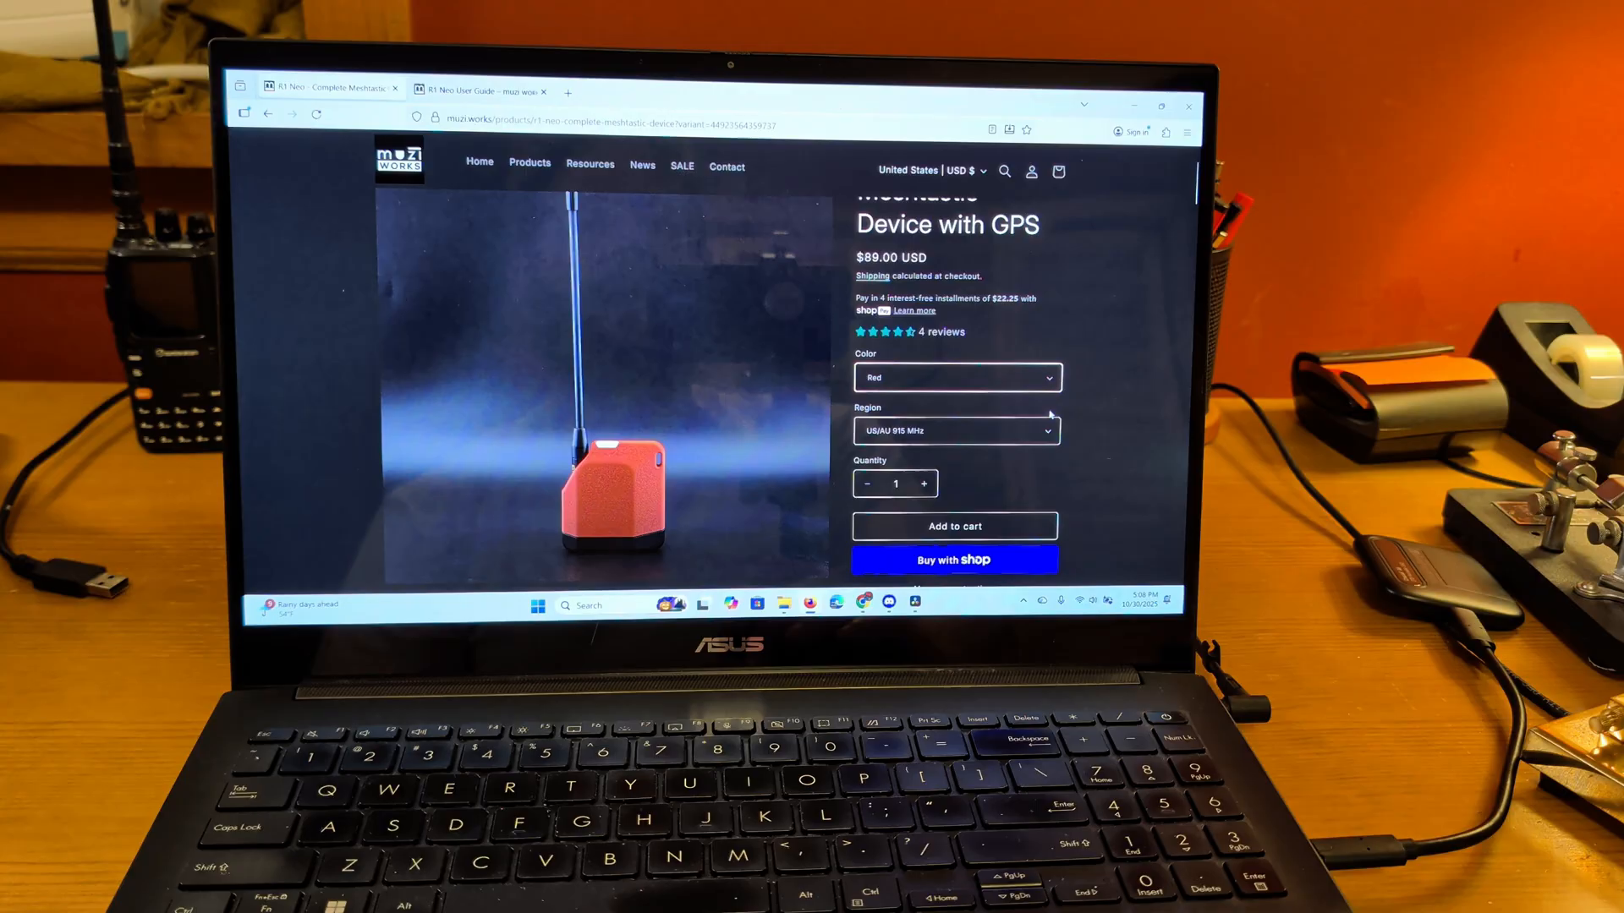
{"action": "left_click", "coordinate": [956, 431]}
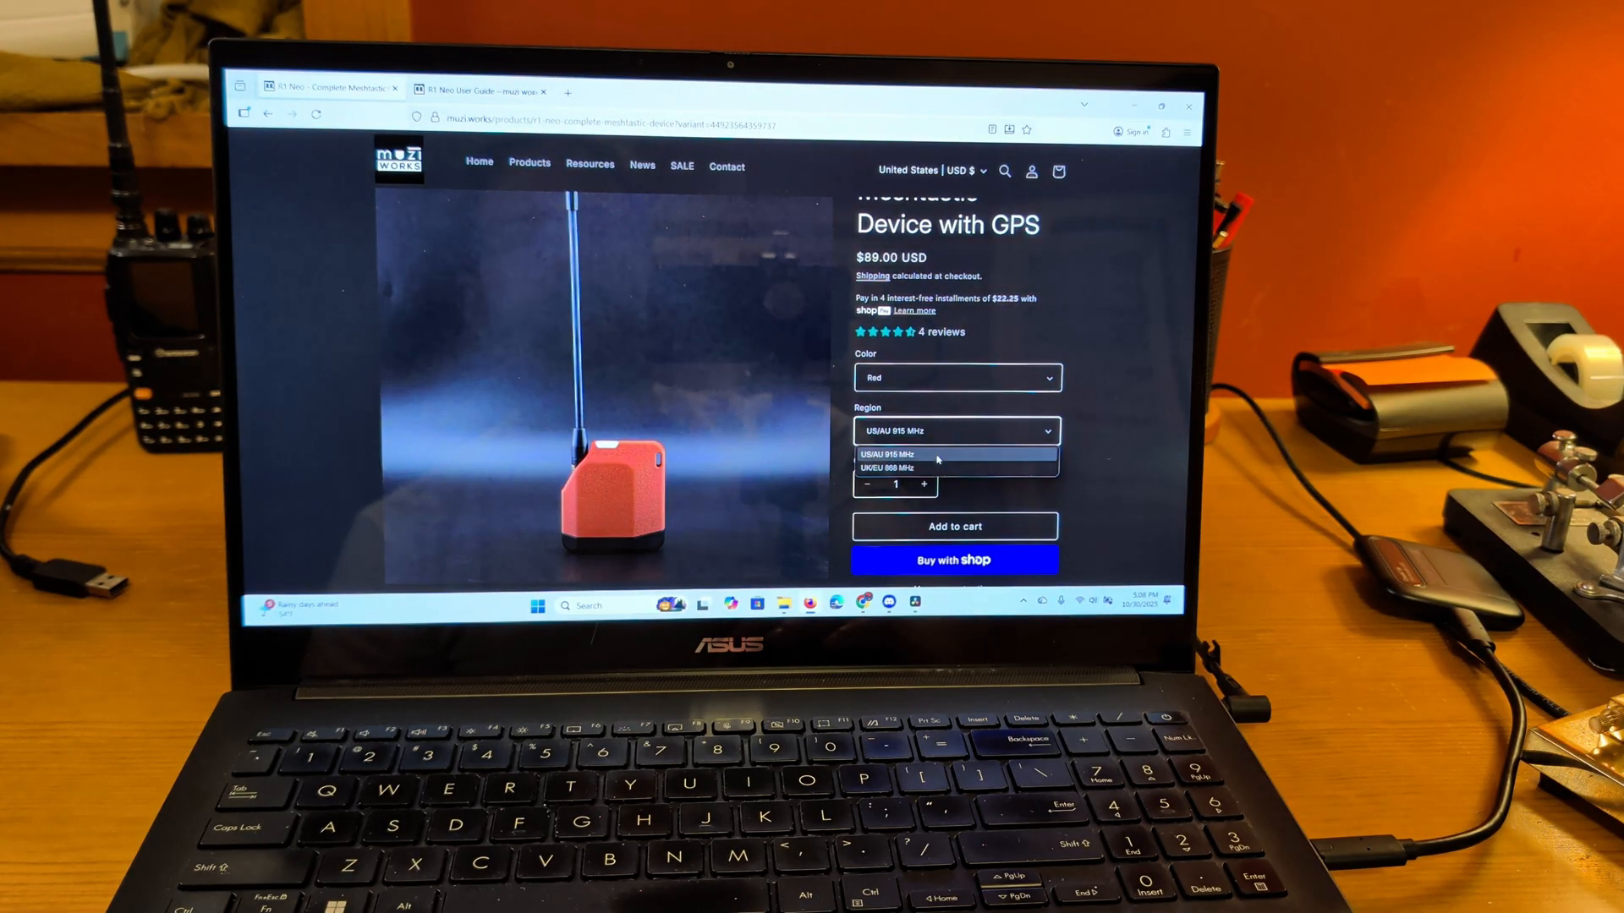
{"action": "left_click", "coordinate": [888, 453]}
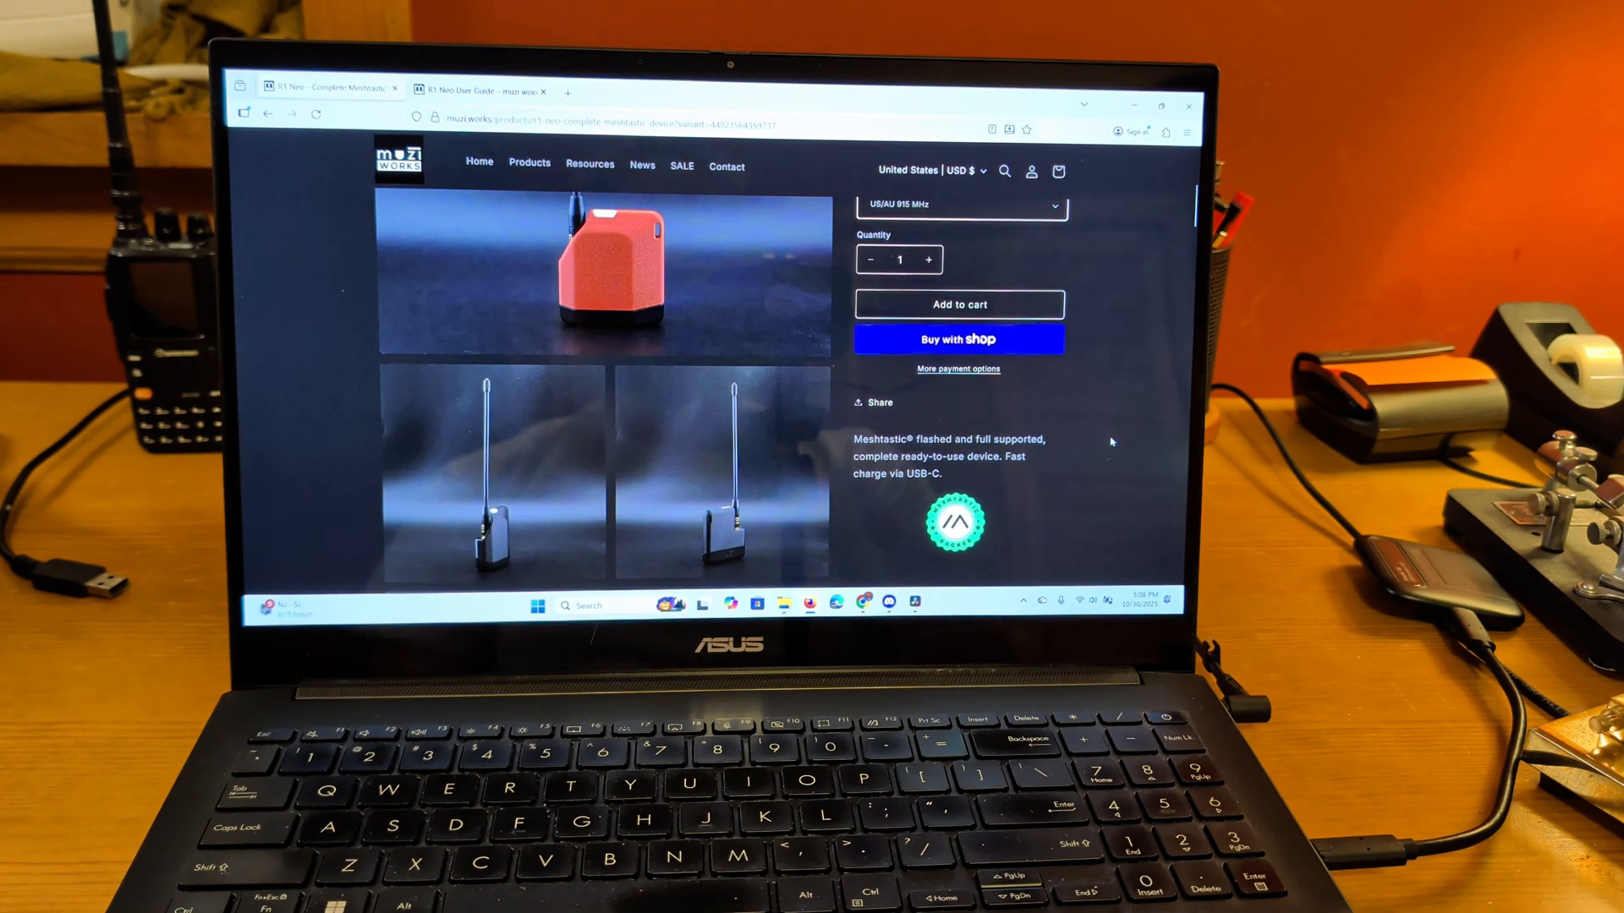
{"action": "scroll", "scroll_direction": "down", "scroll_amount": 3}
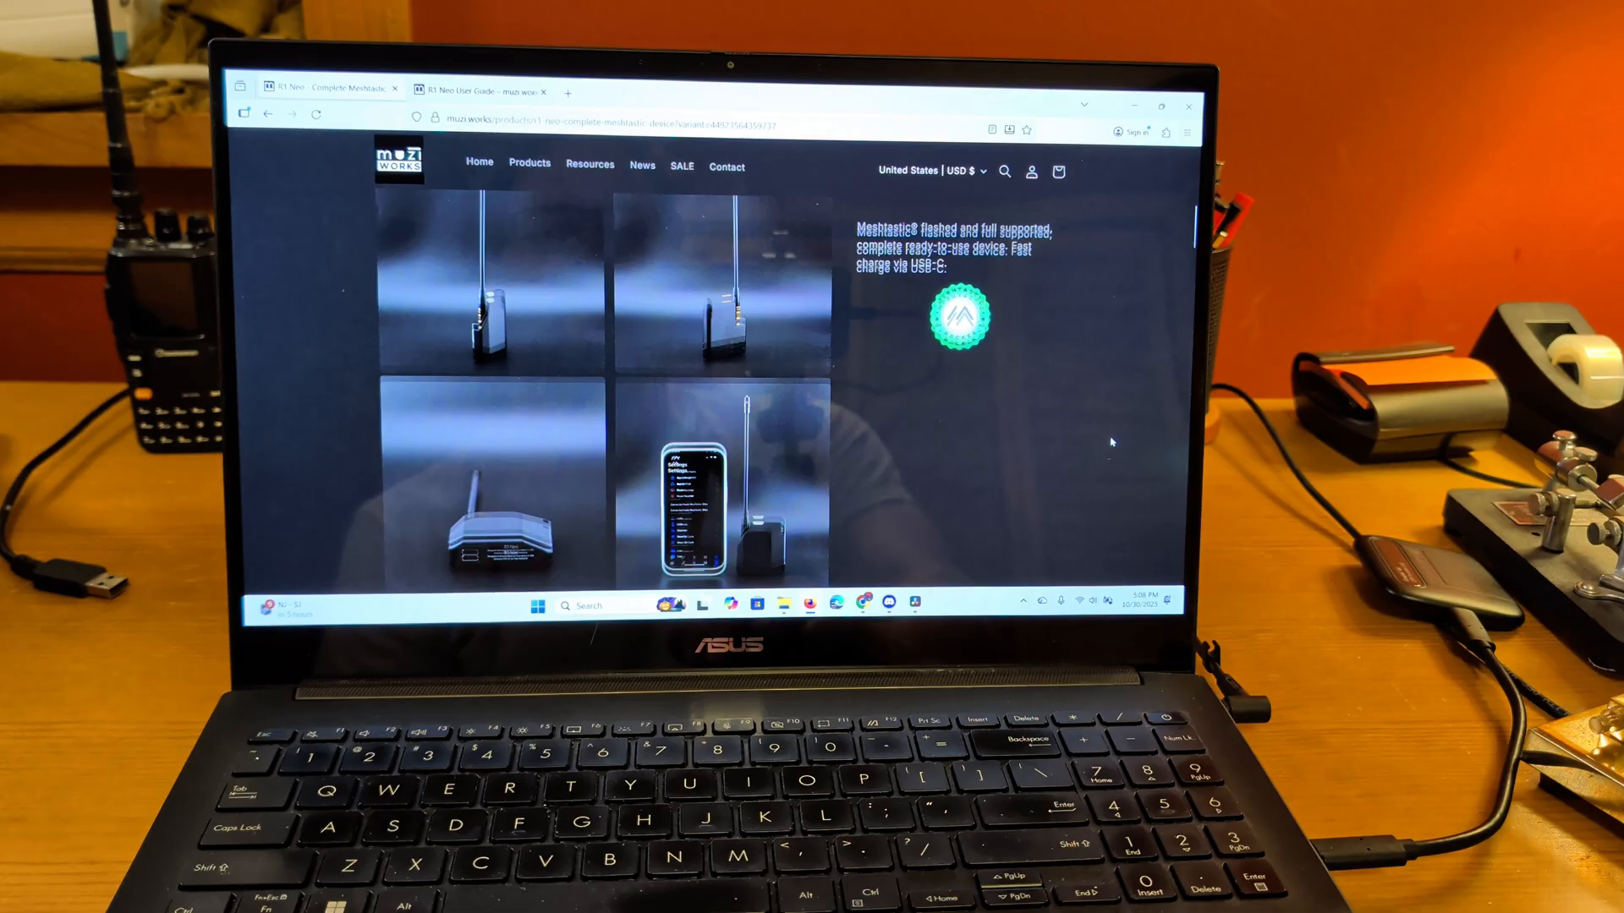
{"action": "scroll", "scroll_direction": "down", "scroll_amount": 3}
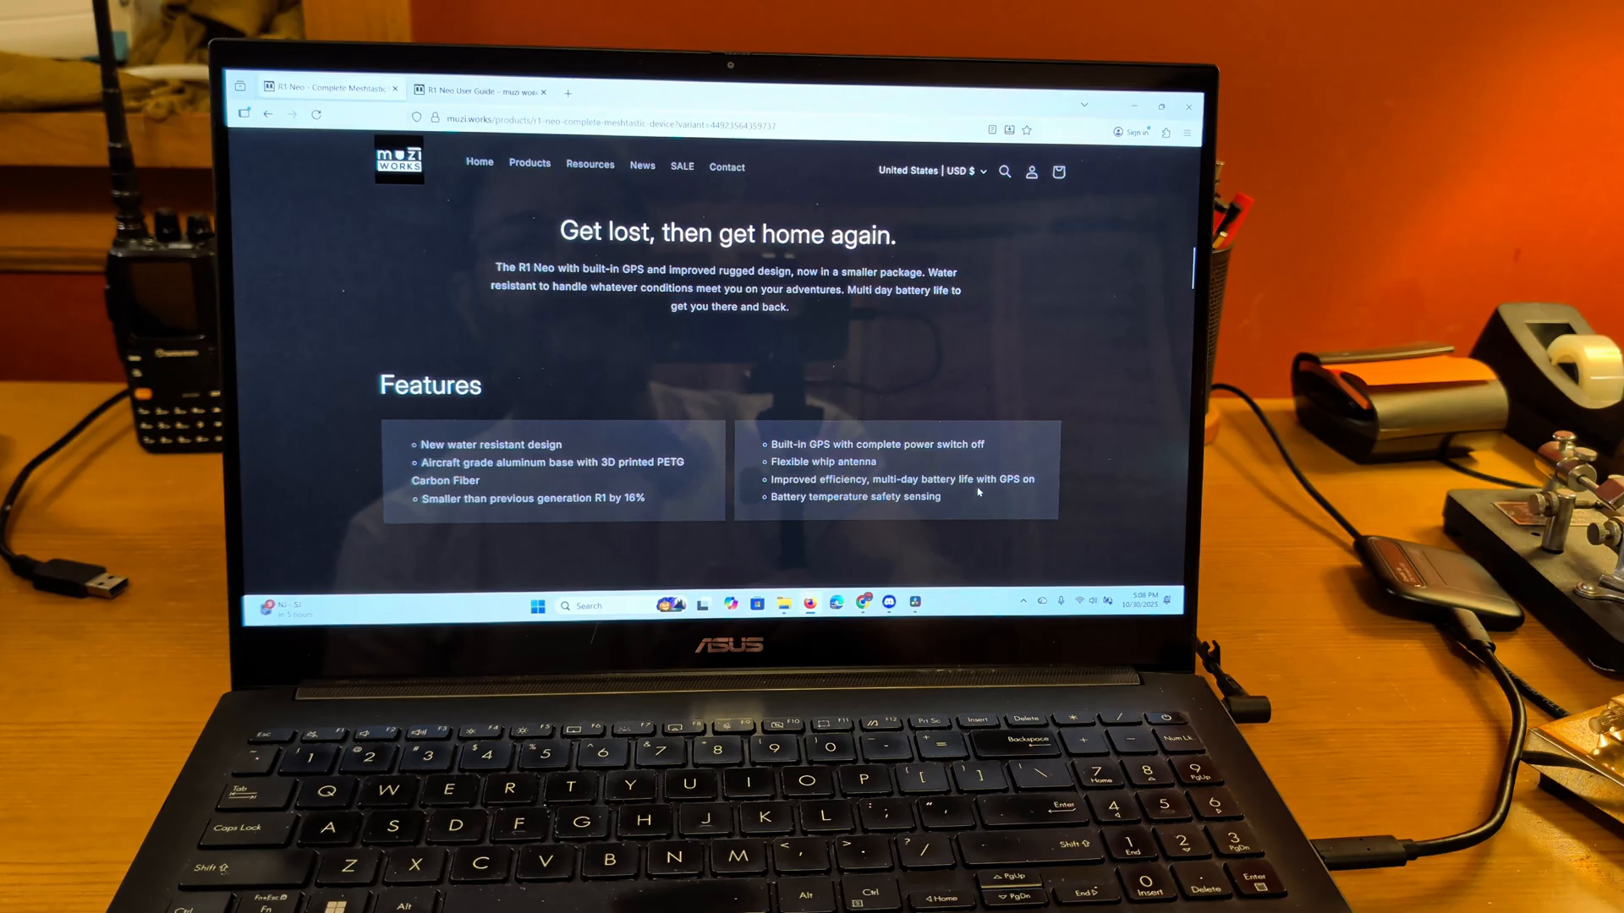
{"action": "scroll", "scroll_direction": "down", "scroll_amount": 3}
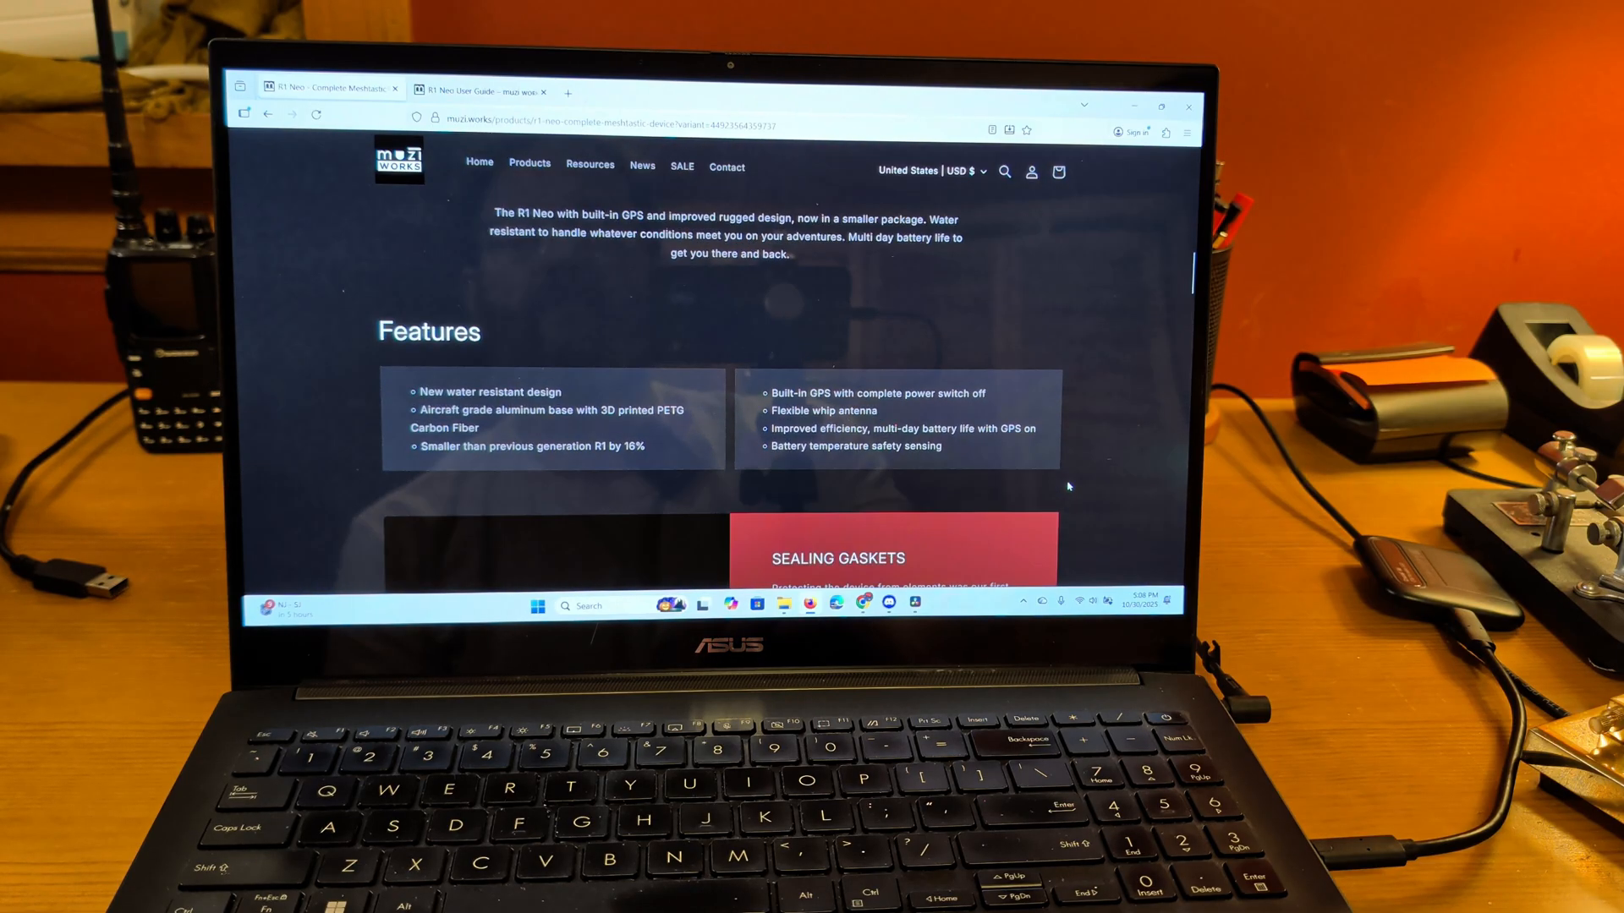
{"action": "scroll", "scroll_direction": "down", "scroll_amount": 3}
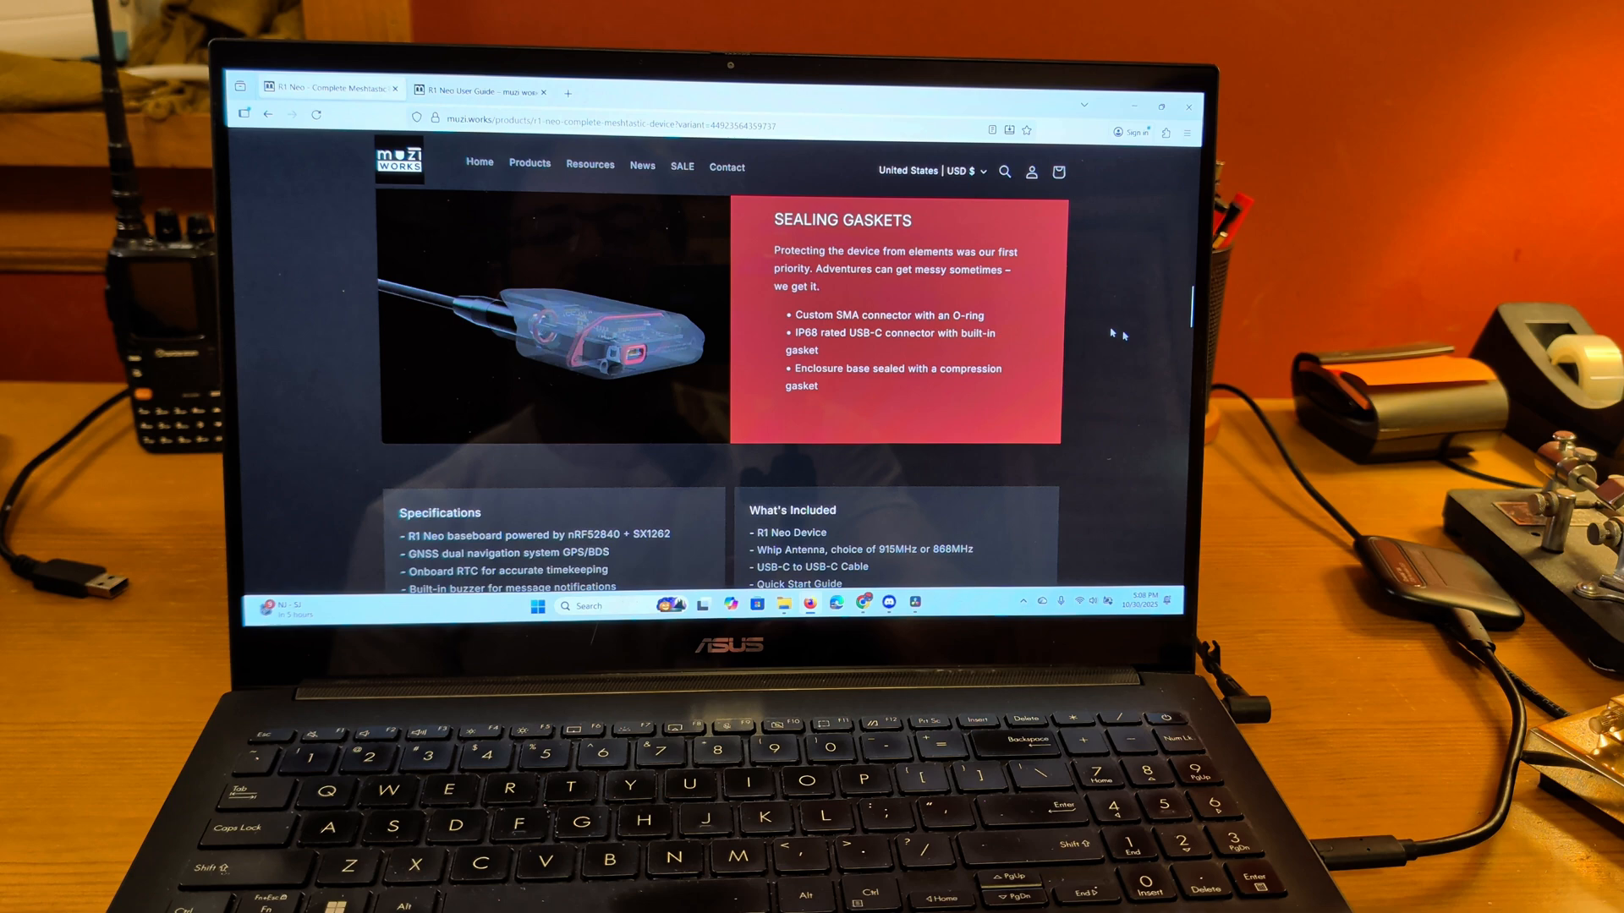
{"action": "scroll", "scroll_direction": "down", "scroll_amount": 3}
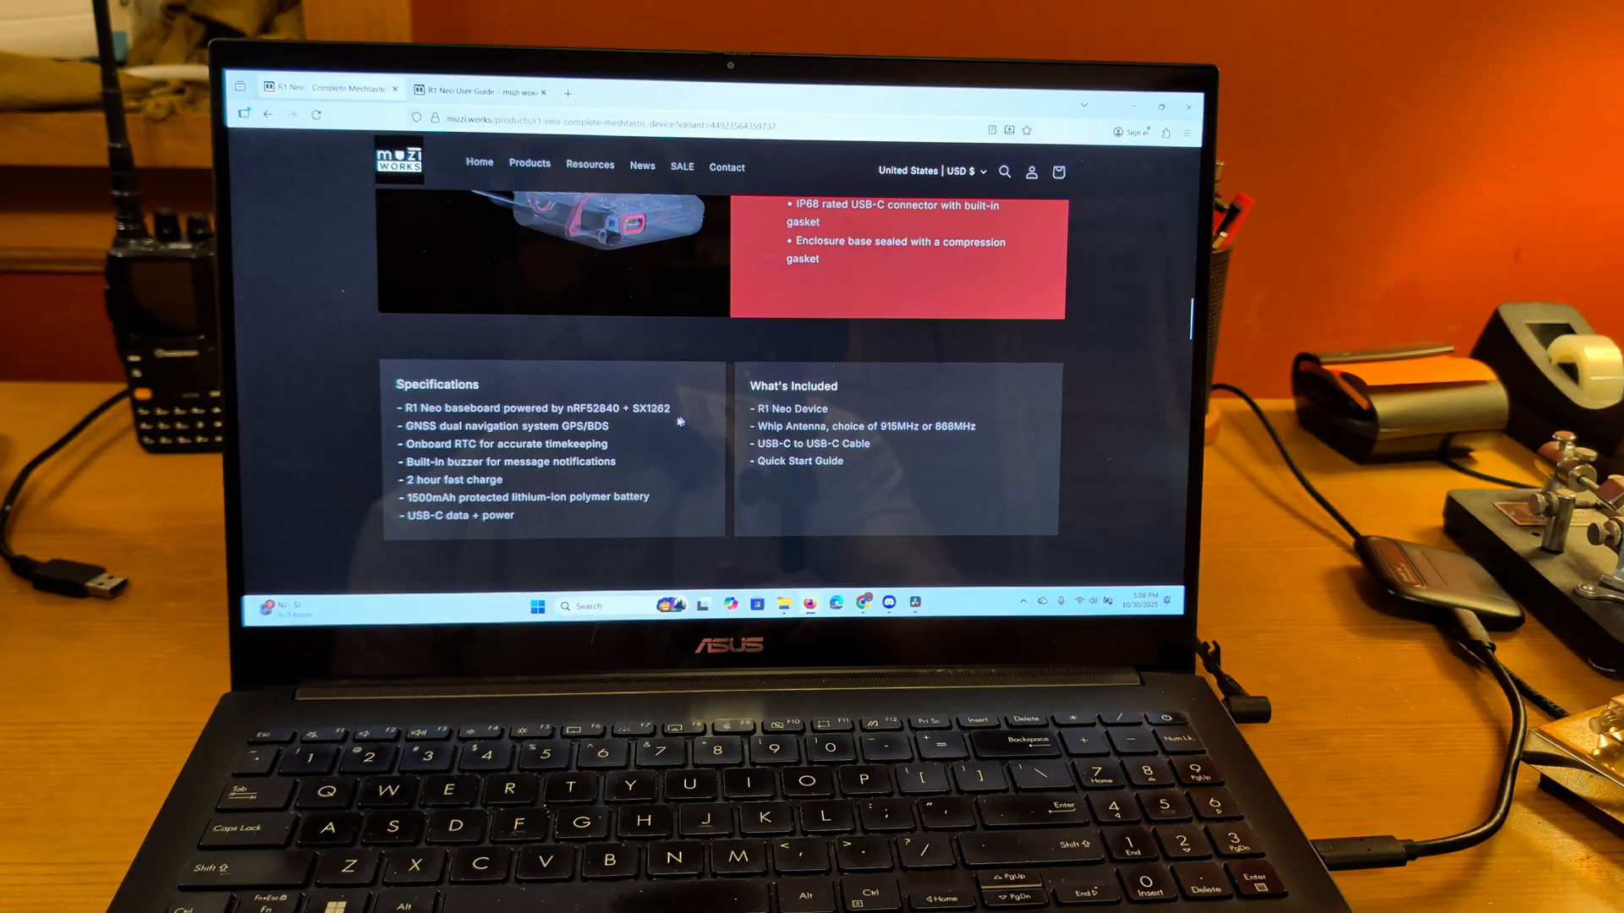
{"action": "mouse_move", "coordinate": [621, 435]}
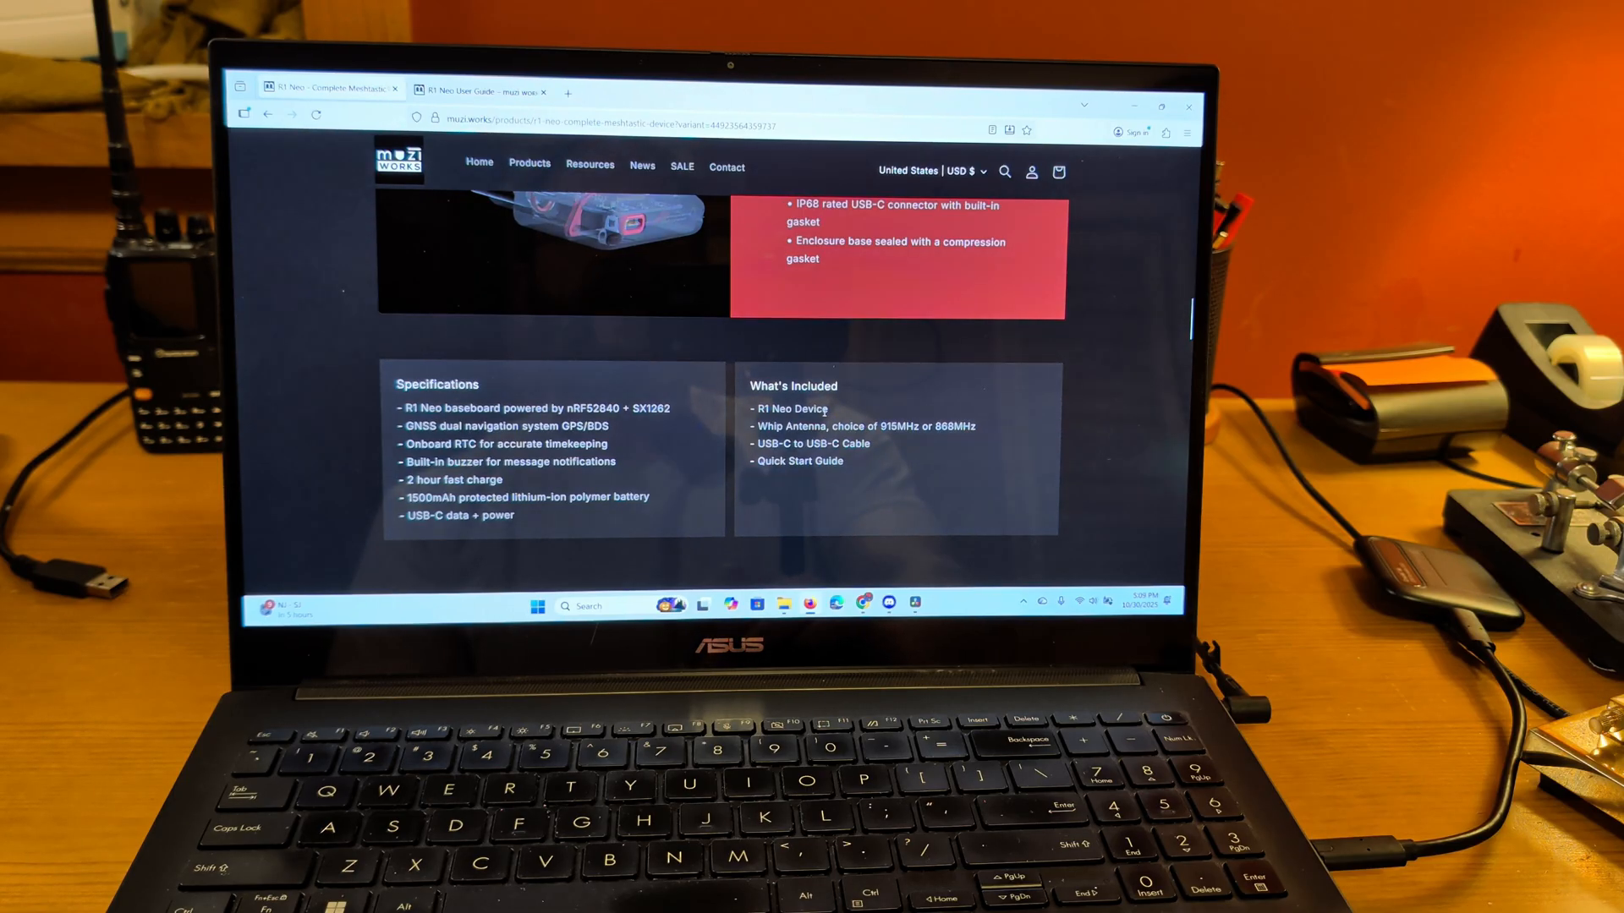
{"action": "mouse_move", "coordinate": [869, 457]}
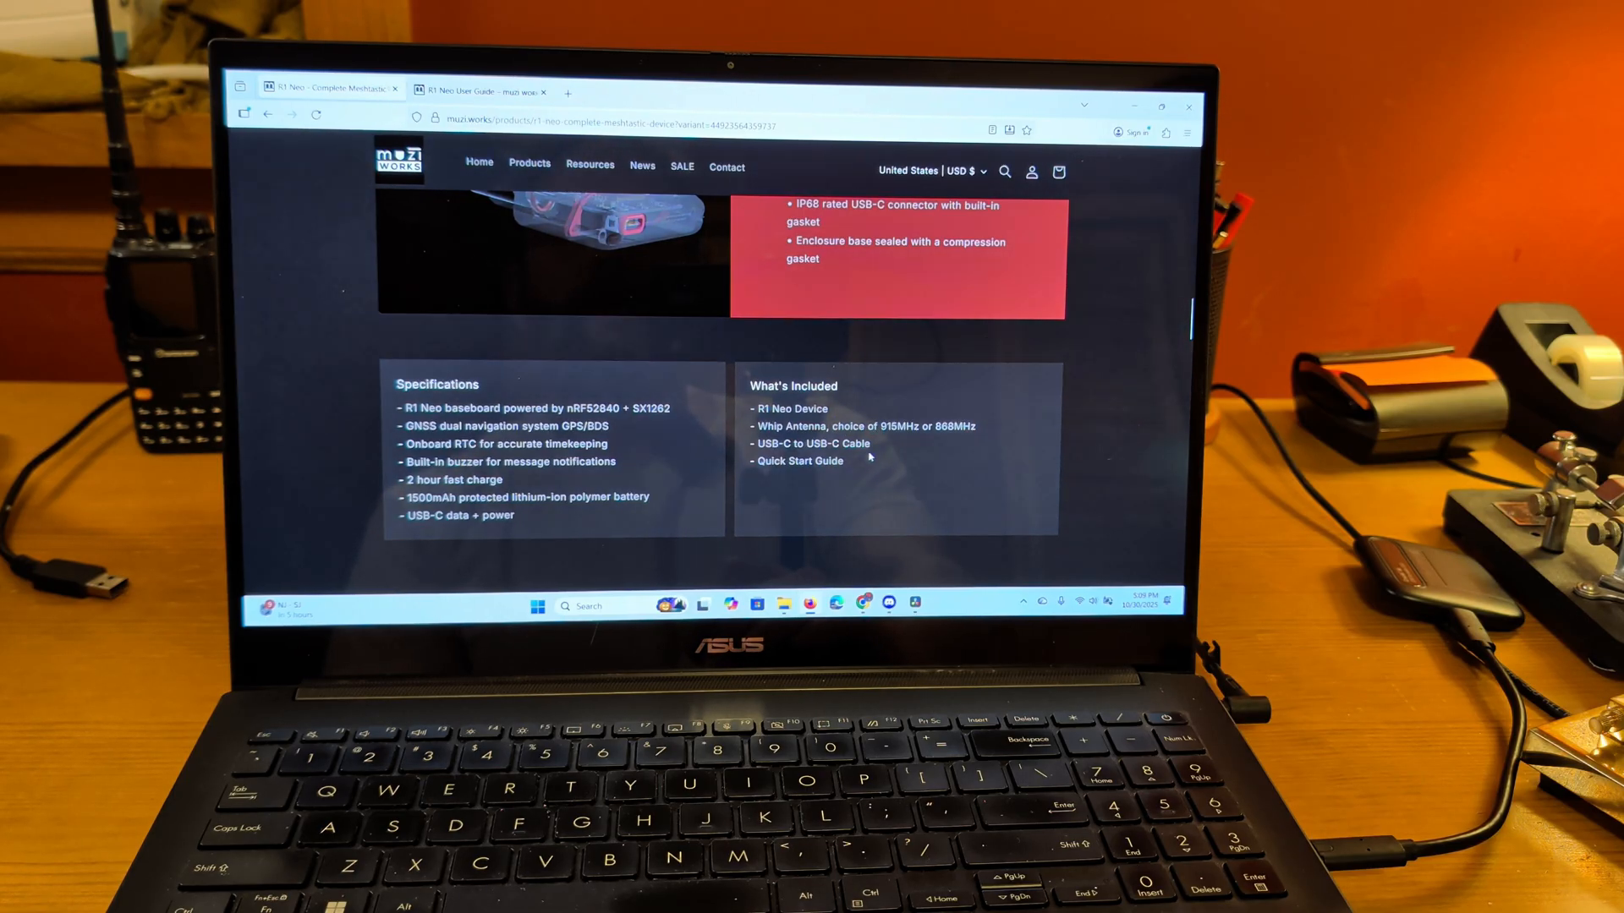
{"action": "scroll", "scroll_direction": "down", "scroll_amount": 3}
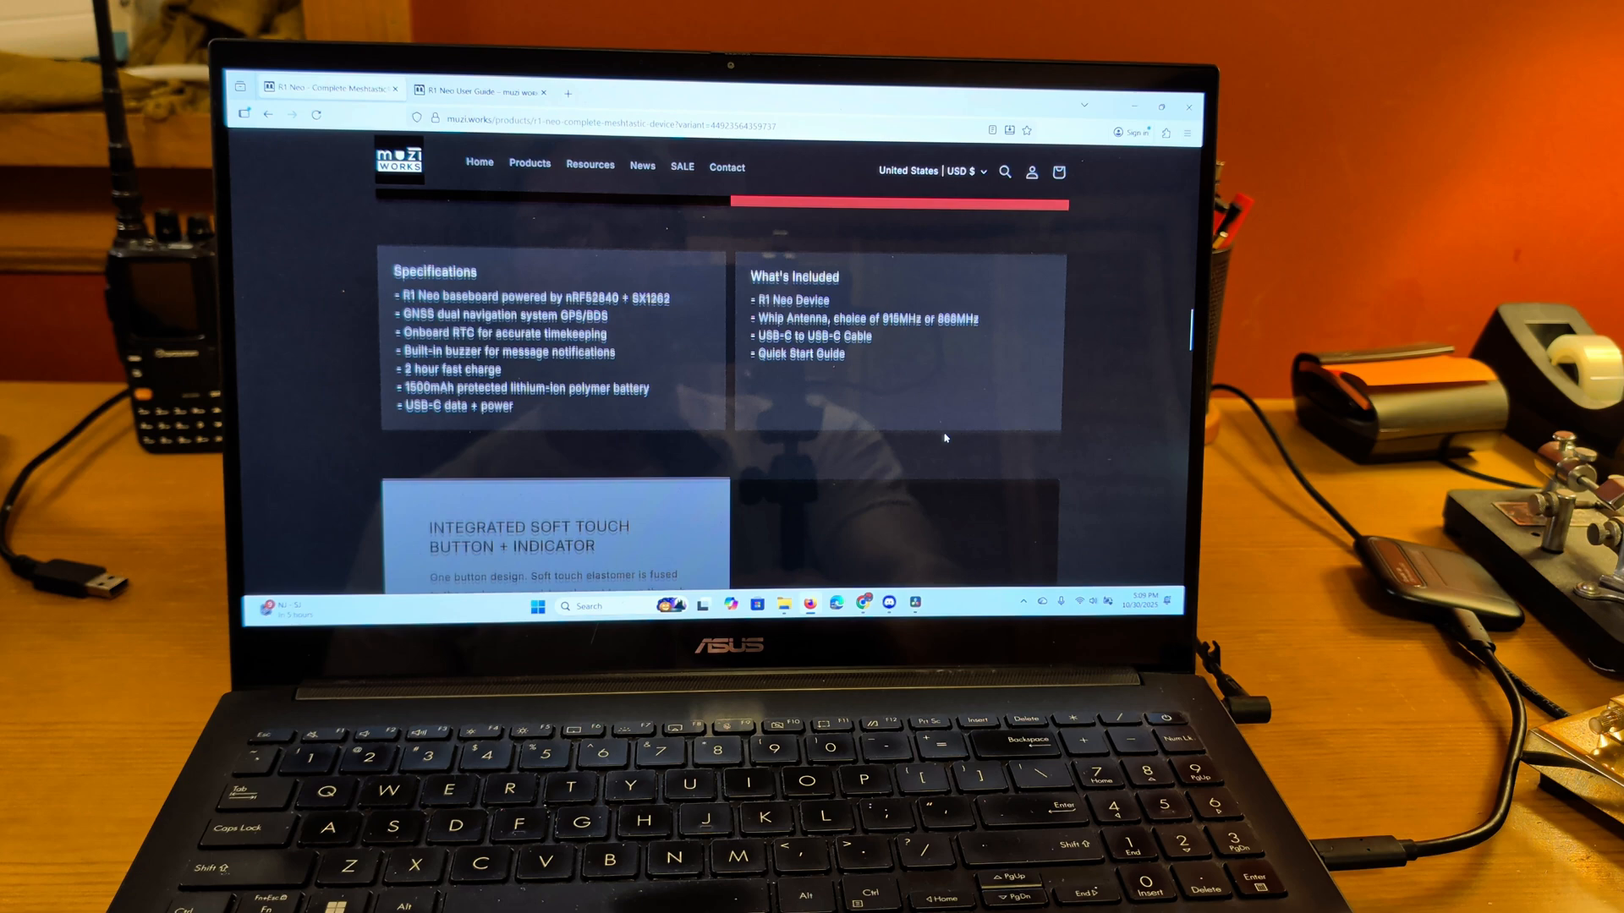
{"action": "scroll", "scroll_direction": "down", "scroll_amount": 3}
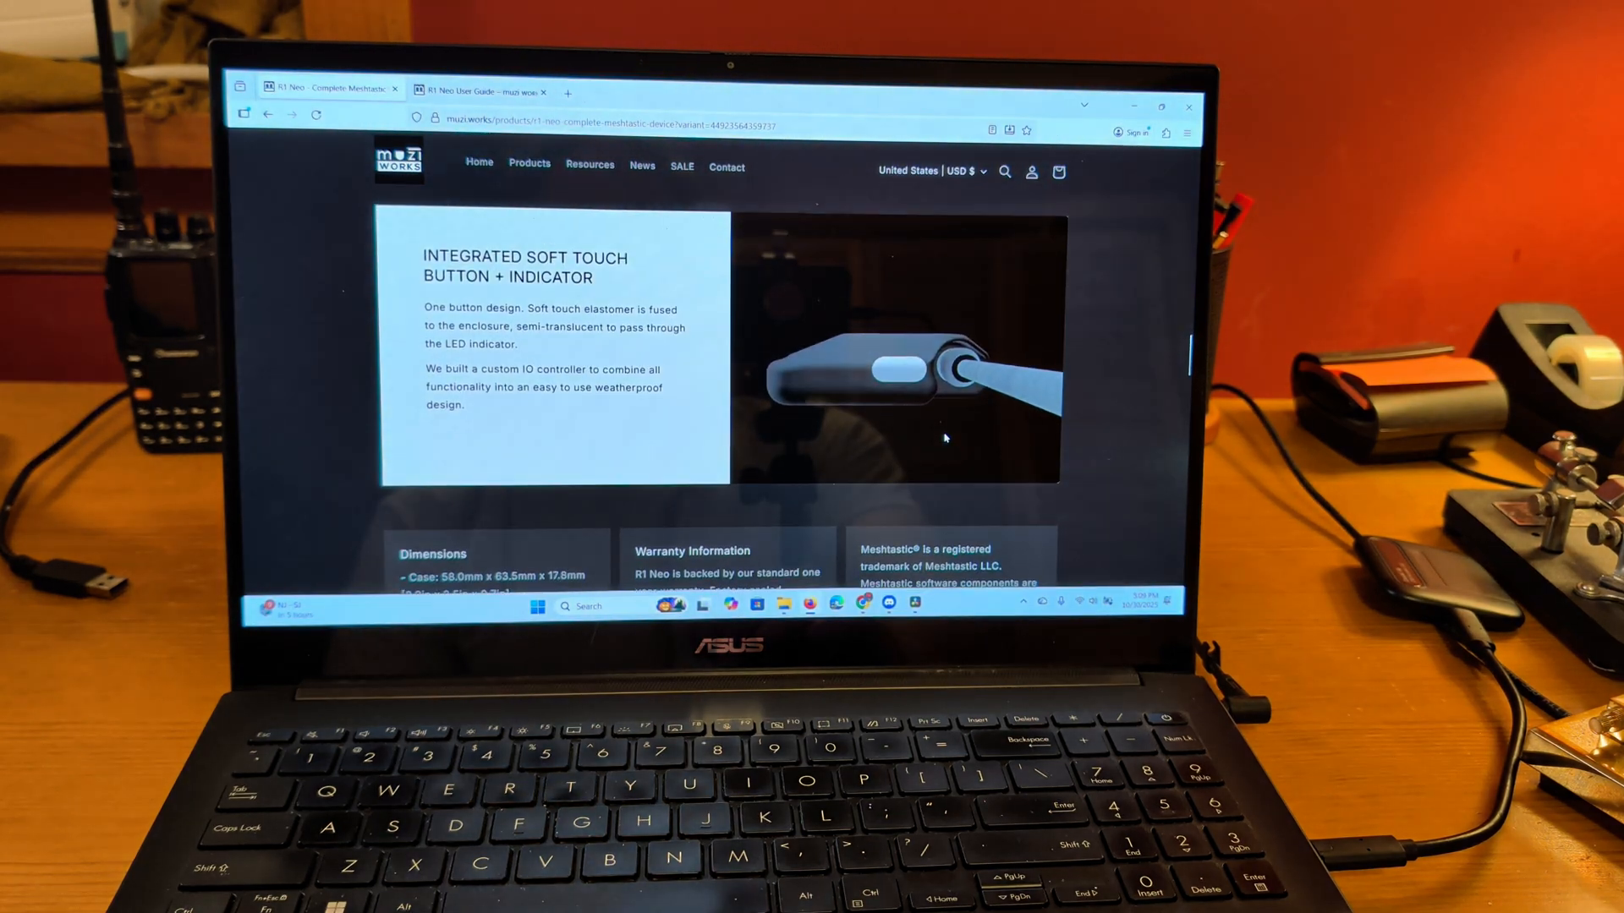
{"action": "mouse_move", "coordinate": [927, 433]}
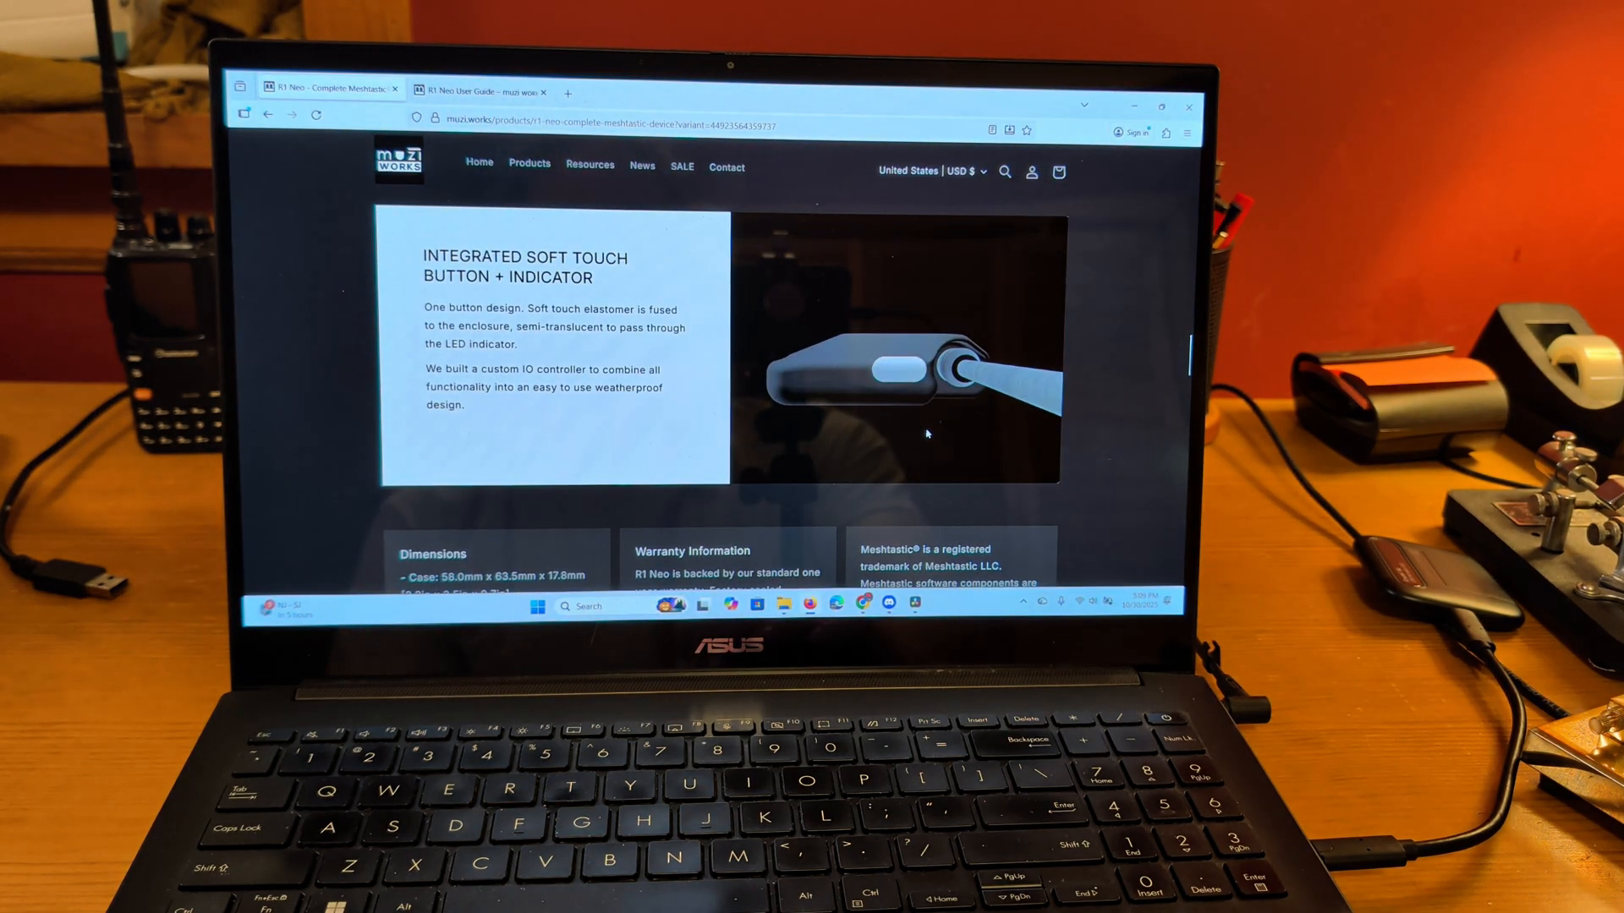
{"action": "scroll", "scroll_direction": "down", "scroll_amount": 3}
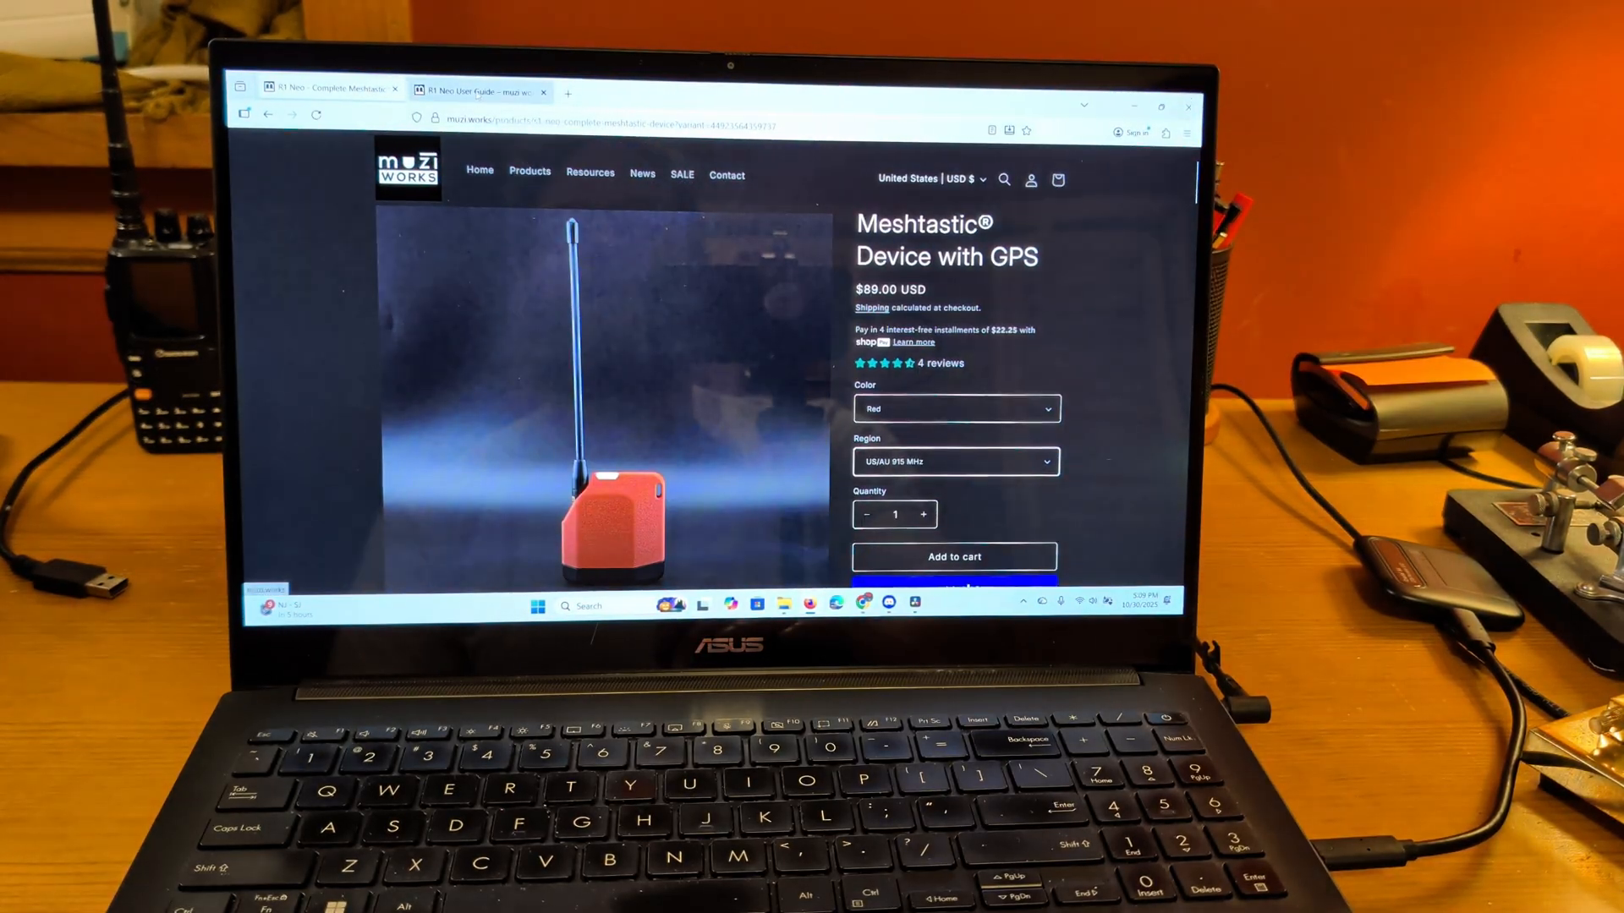
Review the R1 Neo User Guide's Getting Started, Button Operation and LED Indicator sections
{"action": "left_click", "coordinate": [489, 88]}
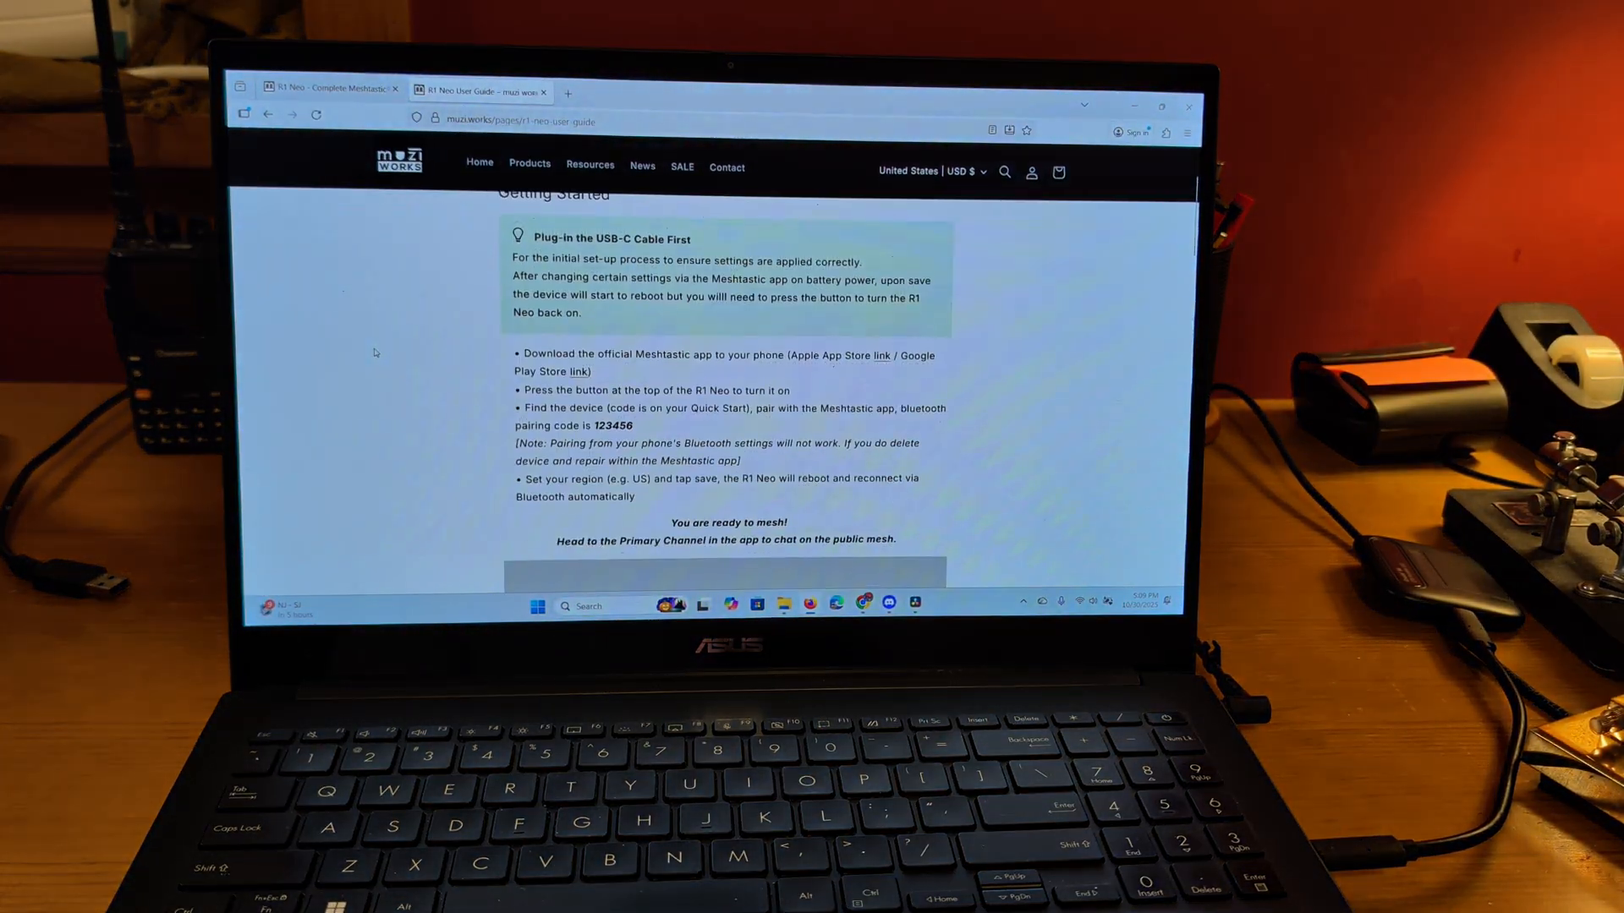
{"action": "scroll", "scroll_direction": "down", "scroll_amount": 3}
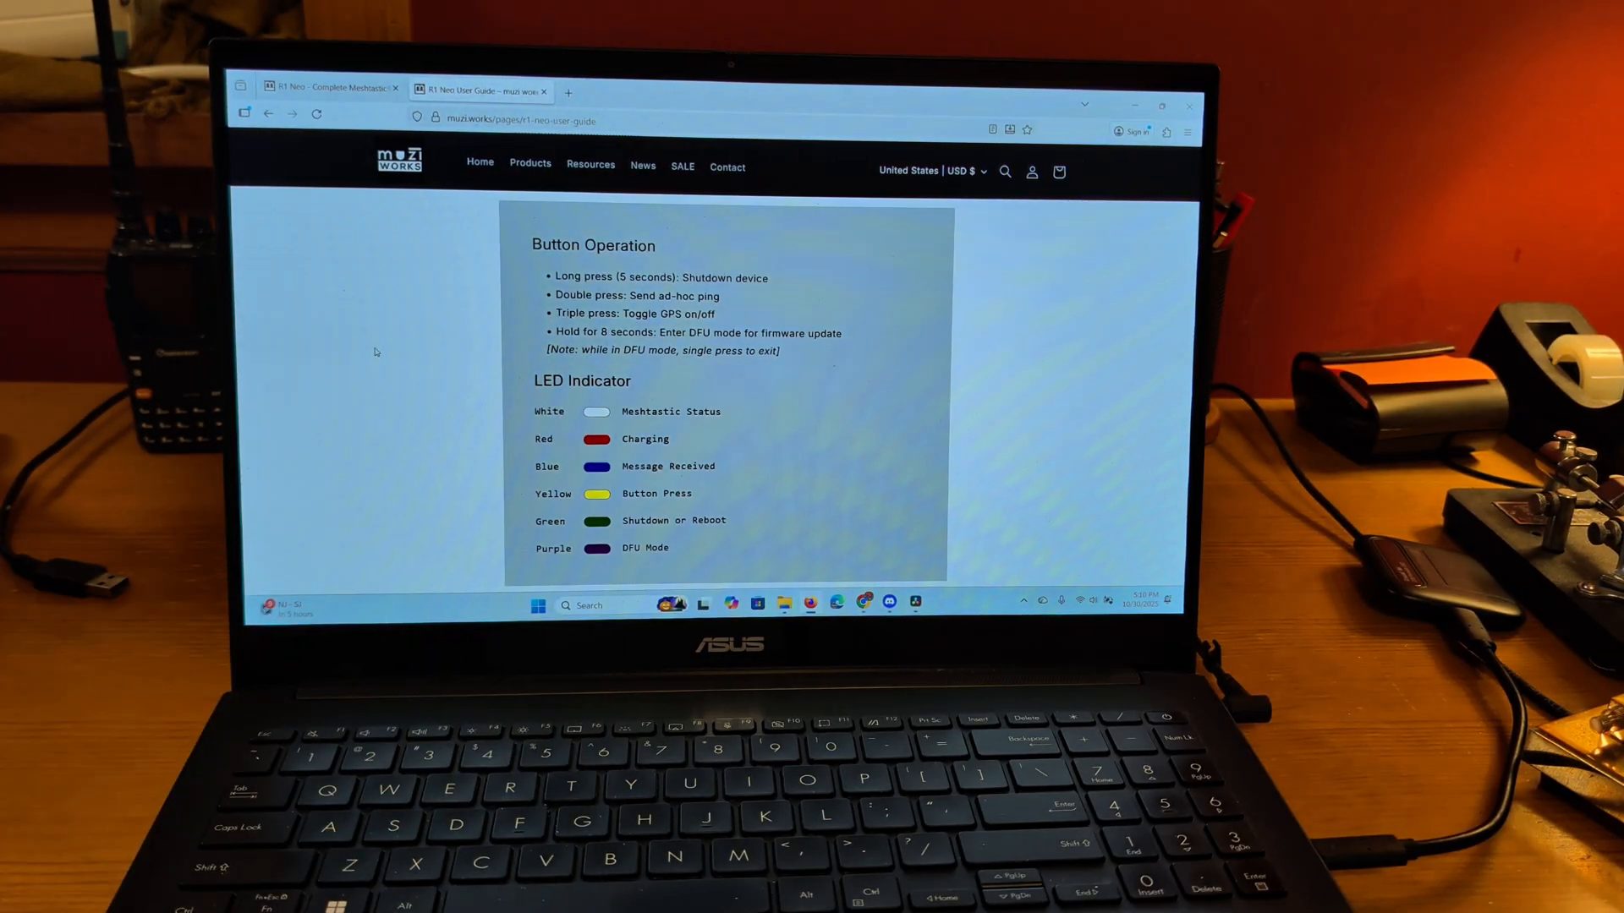
{"action": "scroll", "scroll_direction": "down", "scroll_amount": 3}
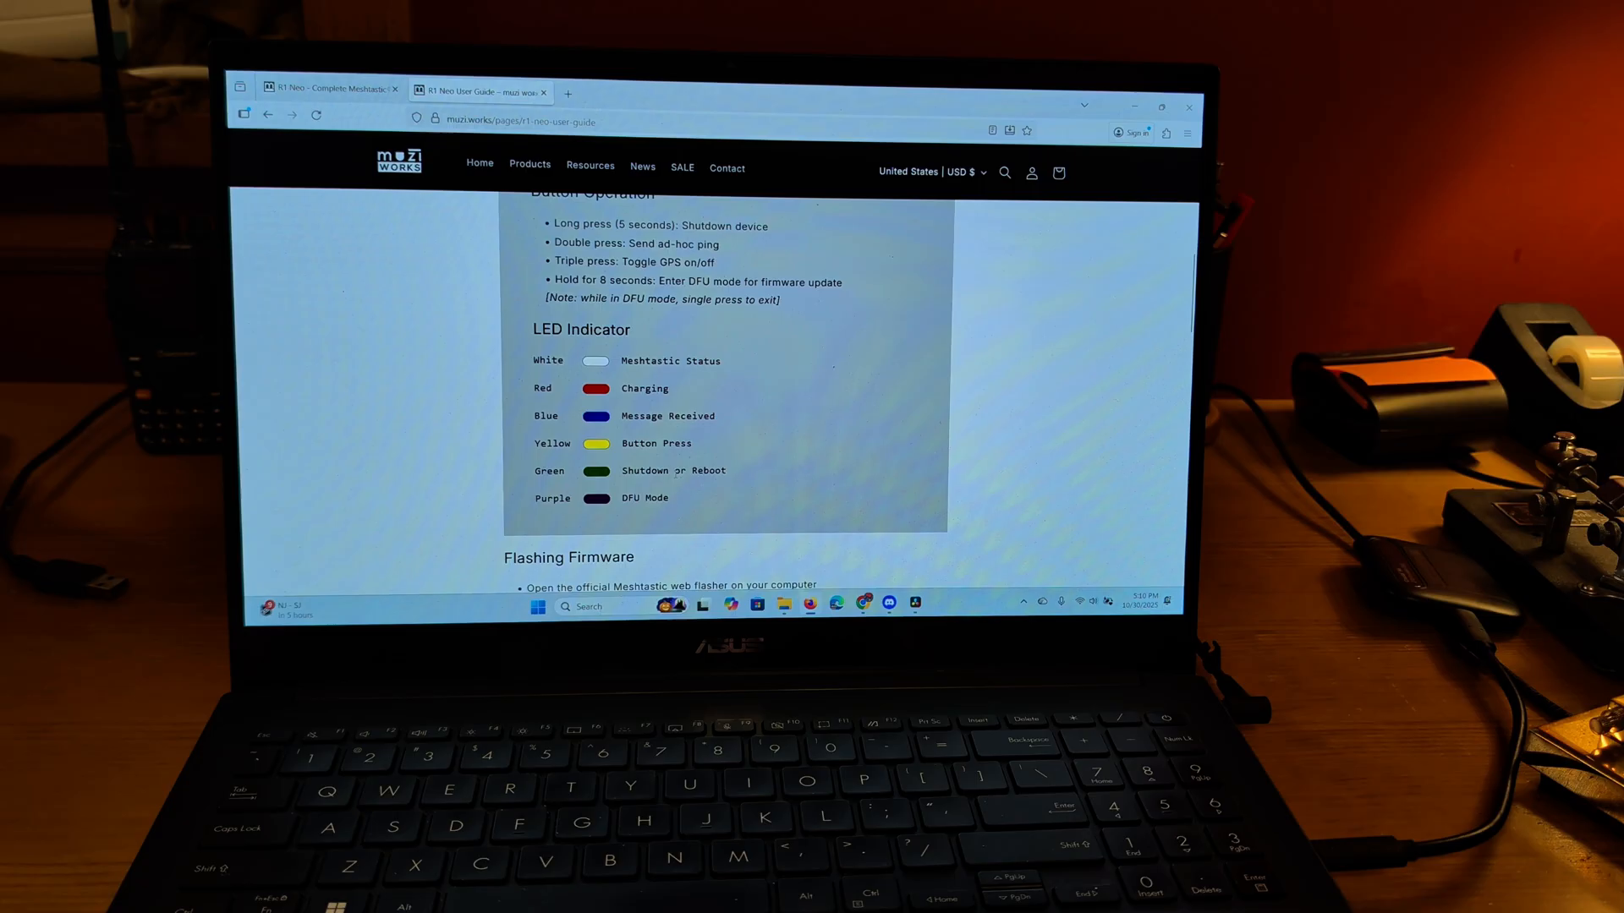
{"action": "scroll", "scroll_direction": "down", "scroll_amount": 3}
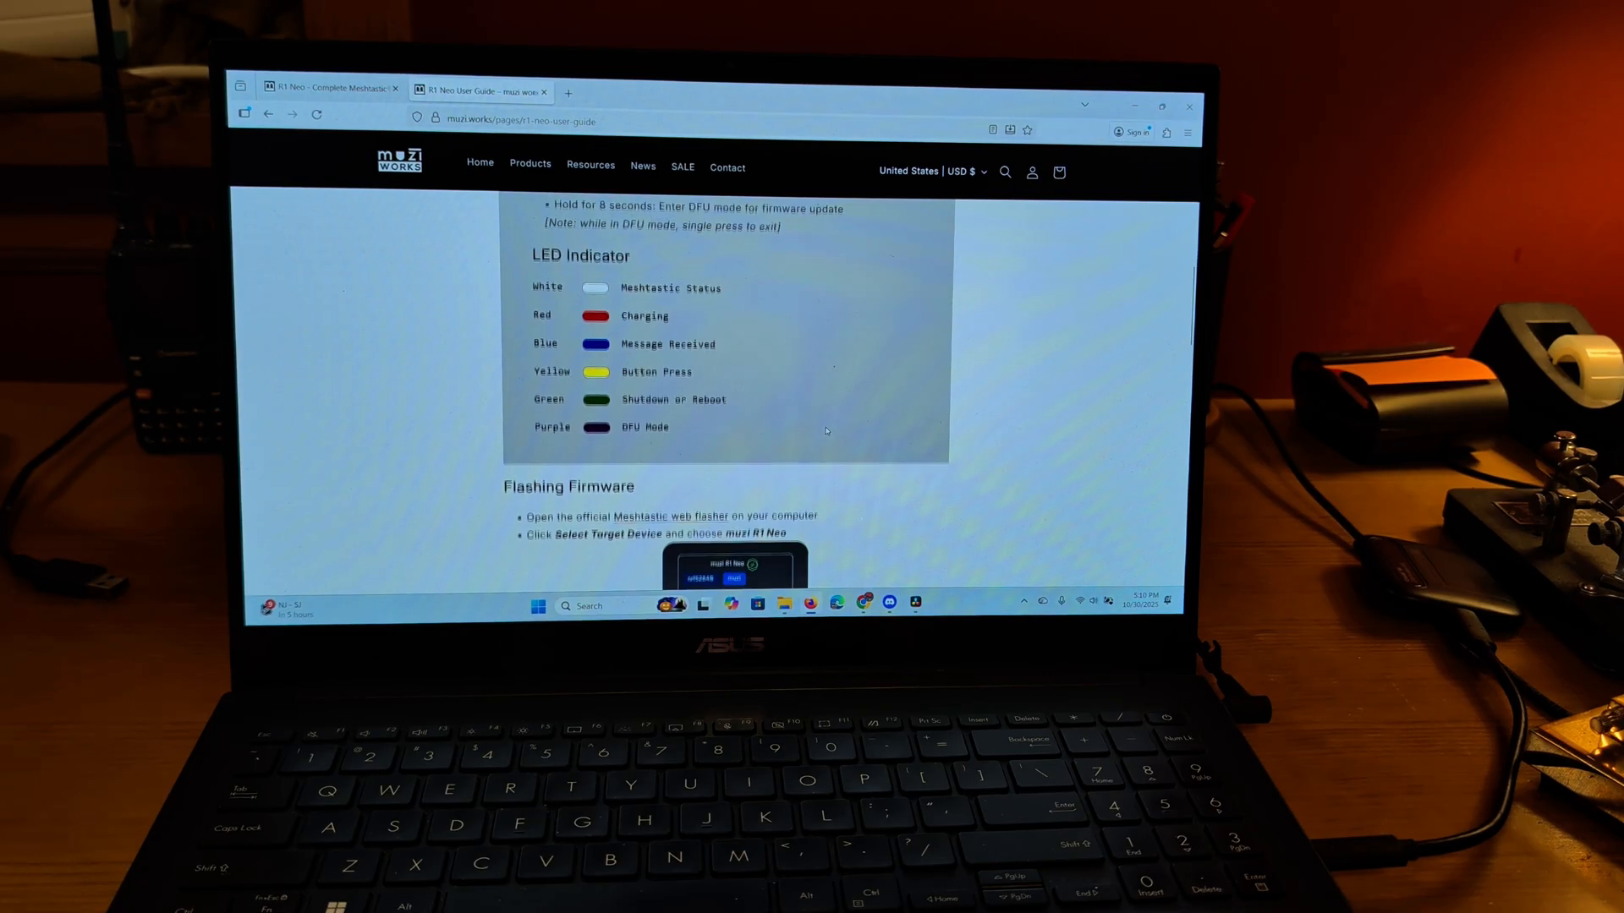
{"action": "scroll", "scroll_direction": "up", "scroll_amount": 3}
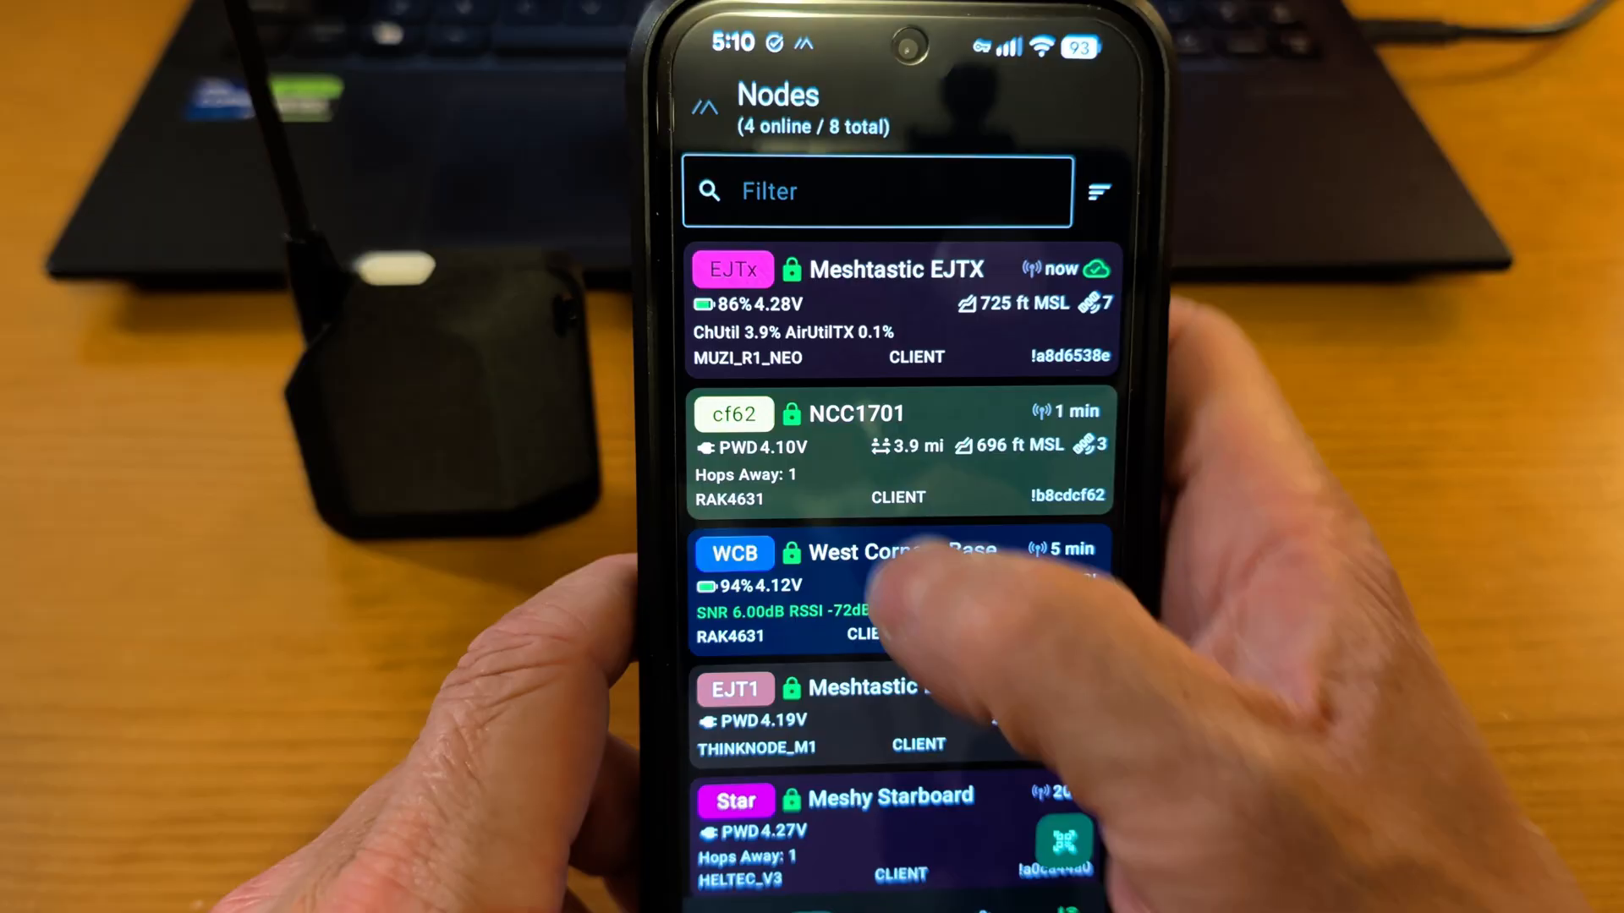
Scroll the Nodes list to reach Meshtastic EJTX and view its muzi R1 Neo hardware details
{"action": "scroll", "scroll_direction": "down", "scroll_amount": 3}
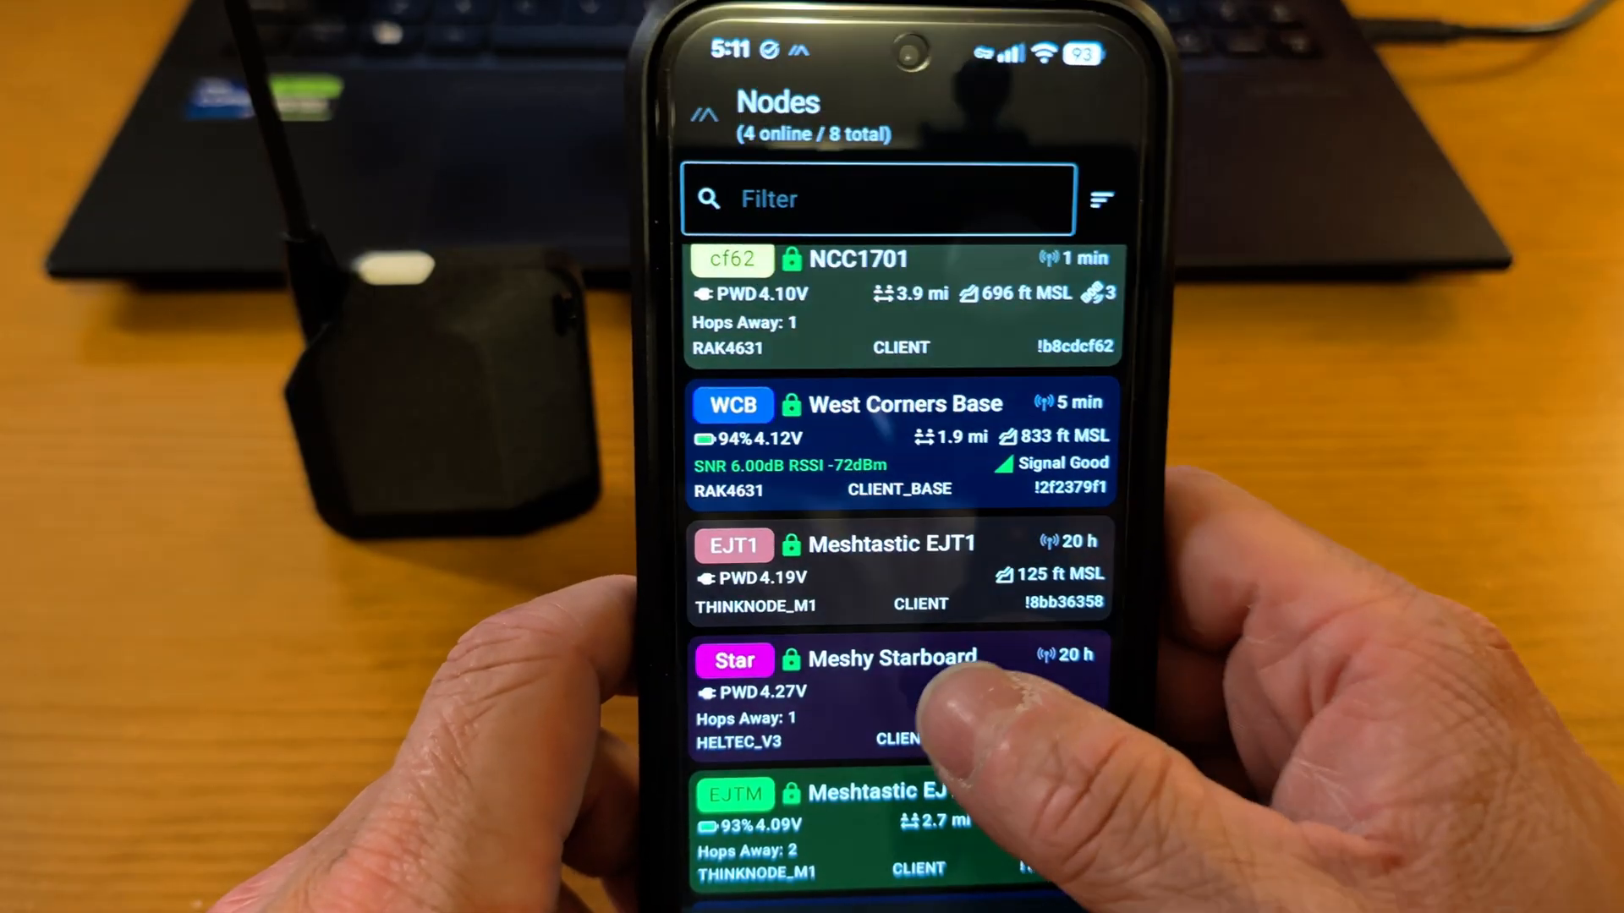
{"action": "scroll", "scroll_direction": "down", "scroll_amount": 3}
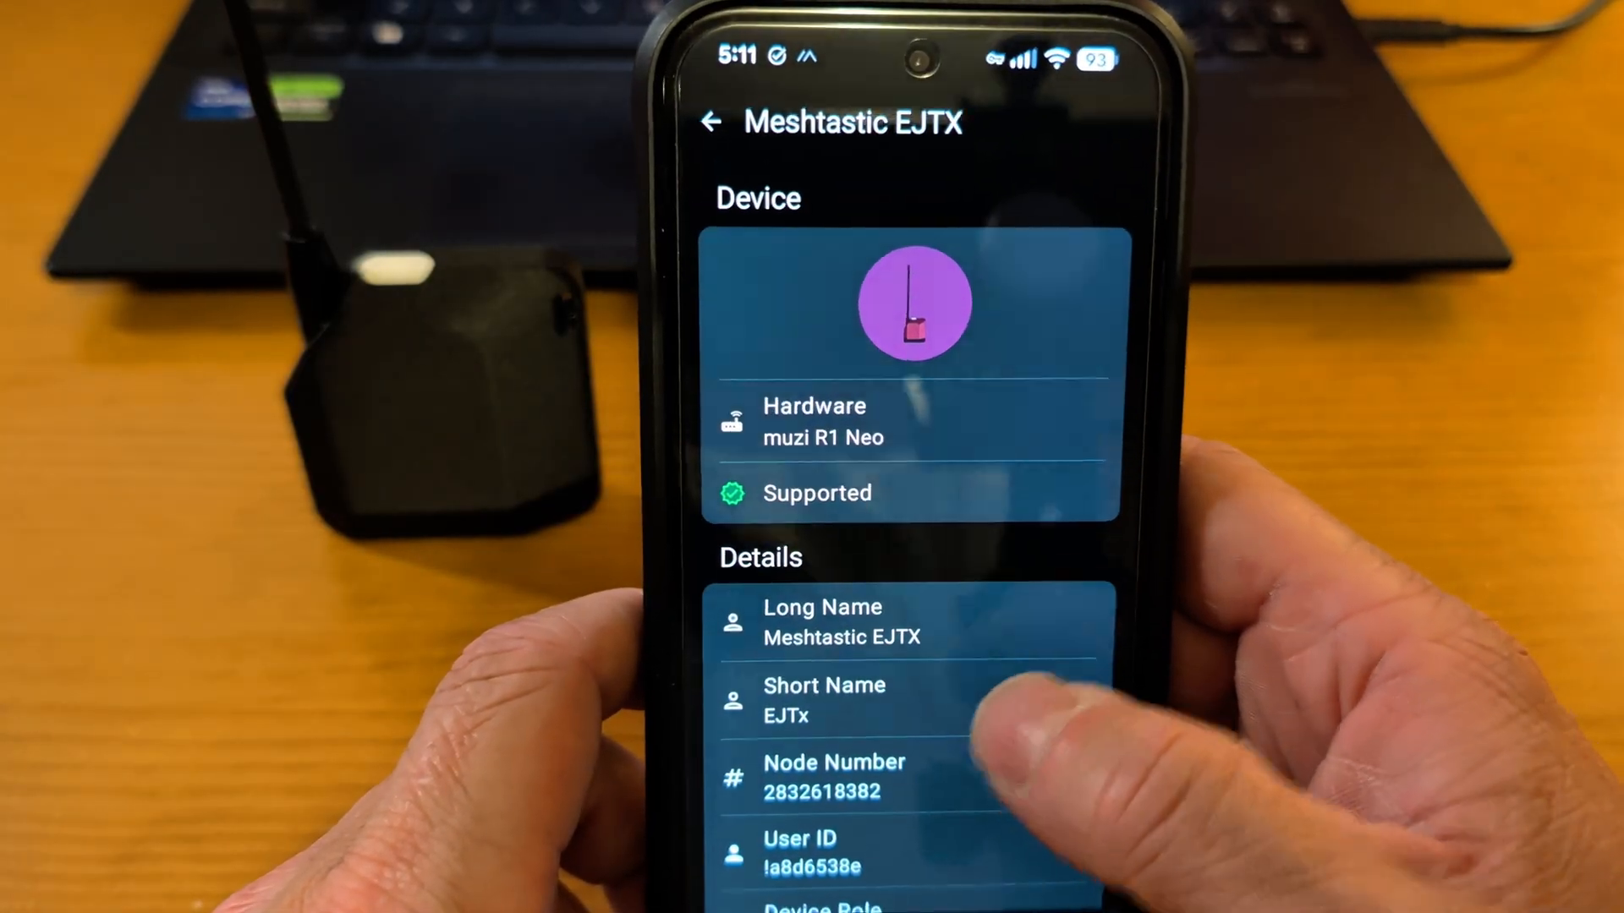
Scroll through EJTX's radio, device and module configuration sections in Settings
{"action": "scroll", "scroll_direction": "down", "scroll_amount": 3}
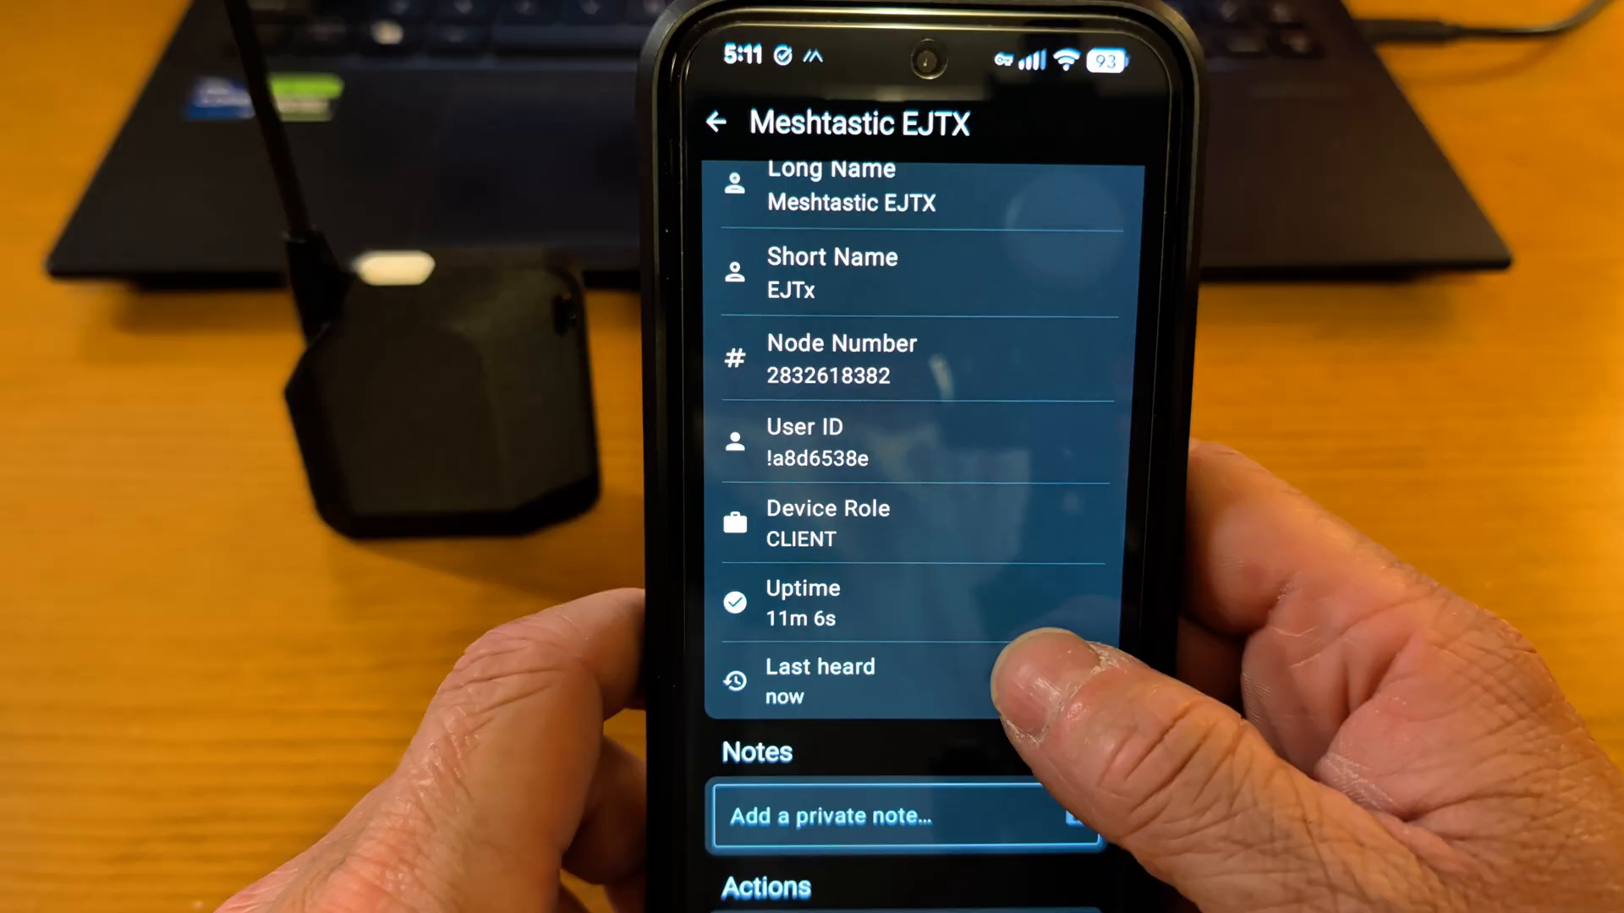
{"action": "scroll", "scroll_direction": "down", "scroll_amount": 3}
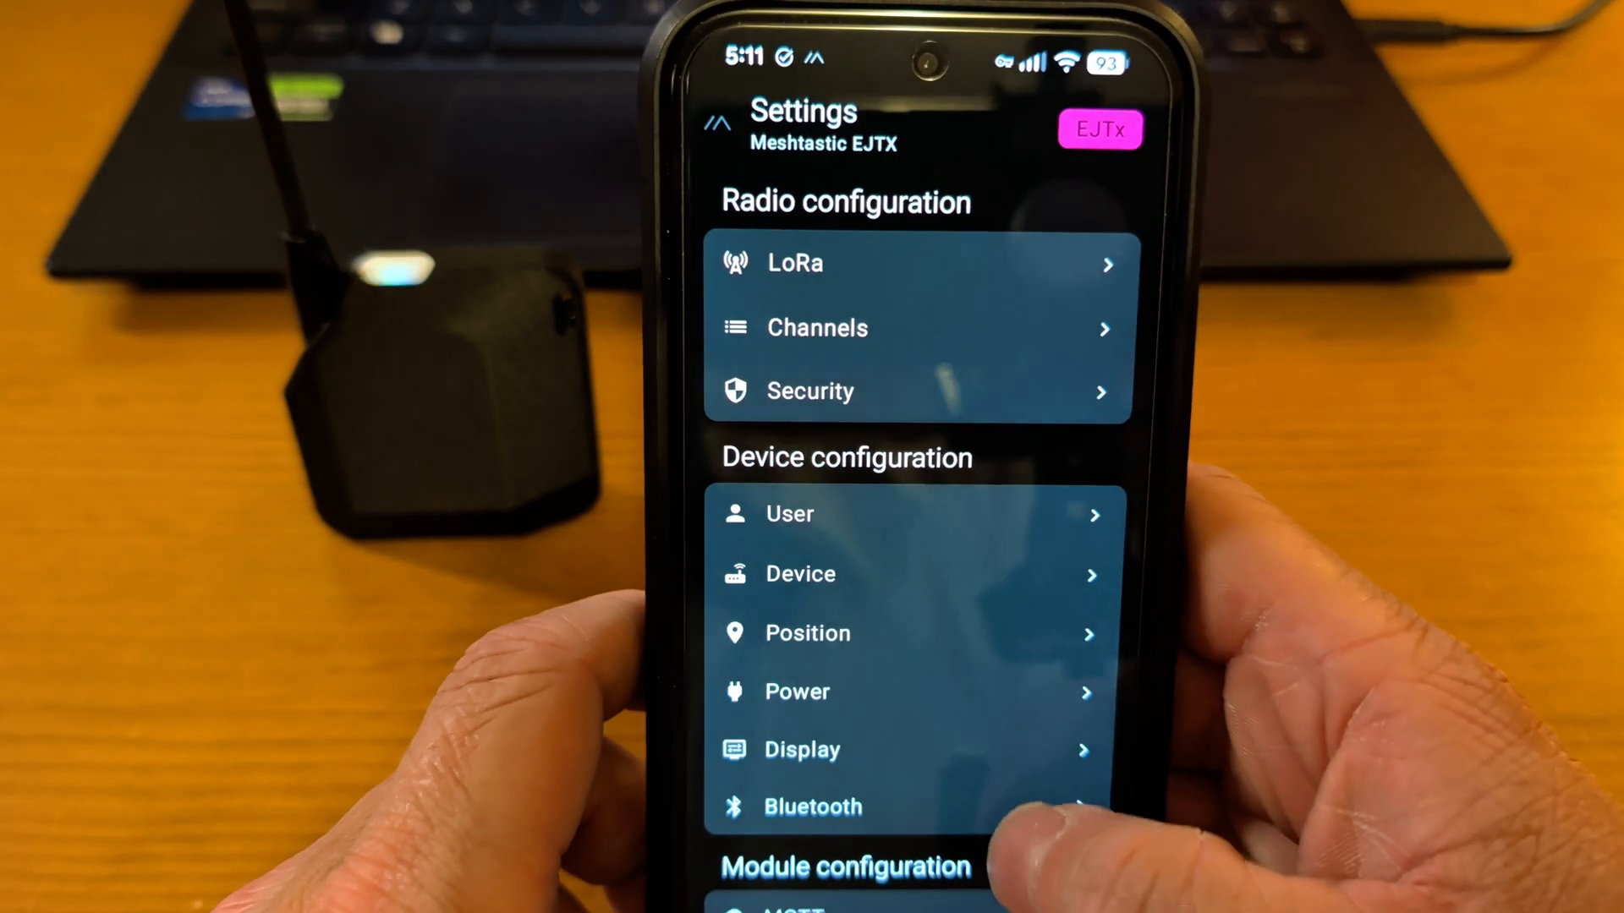
{"action": "scroll", "scroll_direction": "down", "scroll_amount": 3}
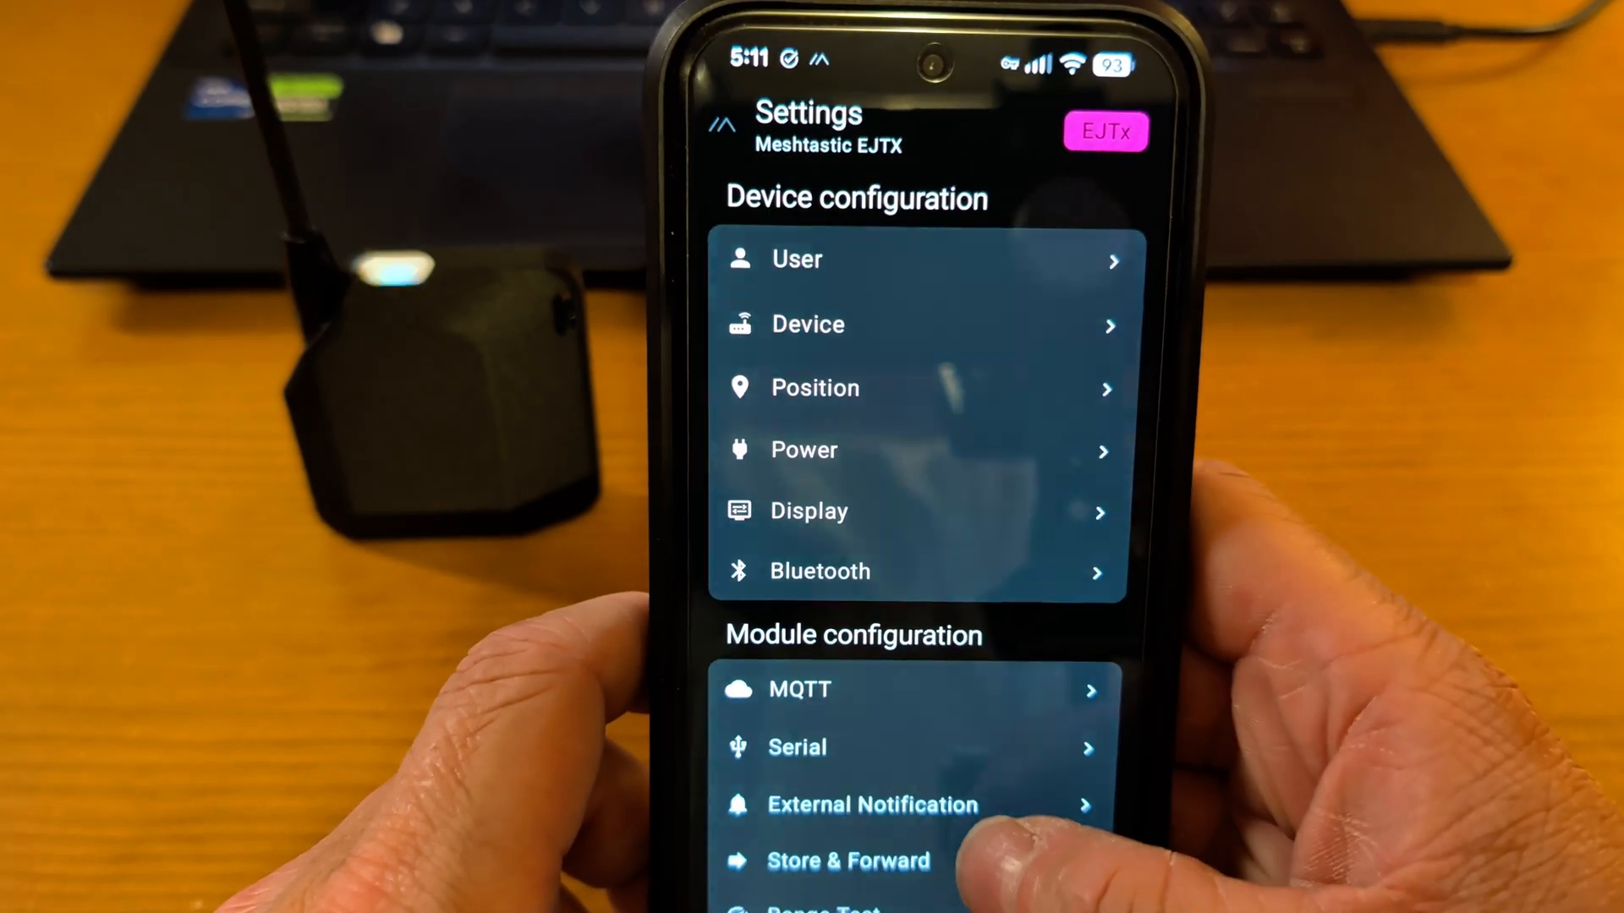